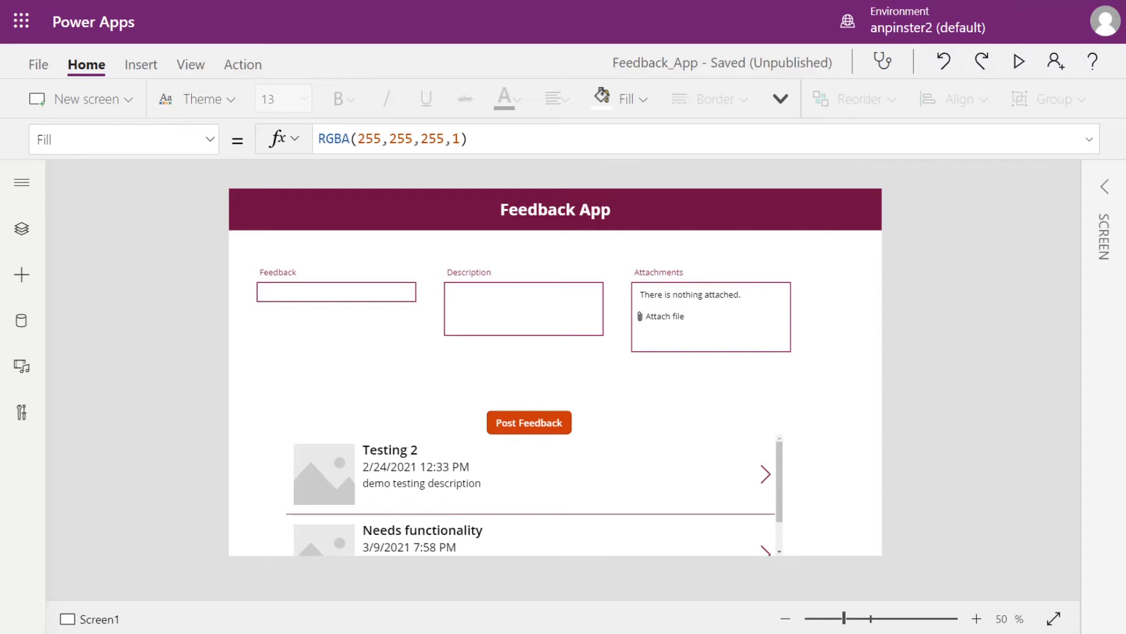
- Enter 25 on the Feedback App title label, then preview the app
type("25")
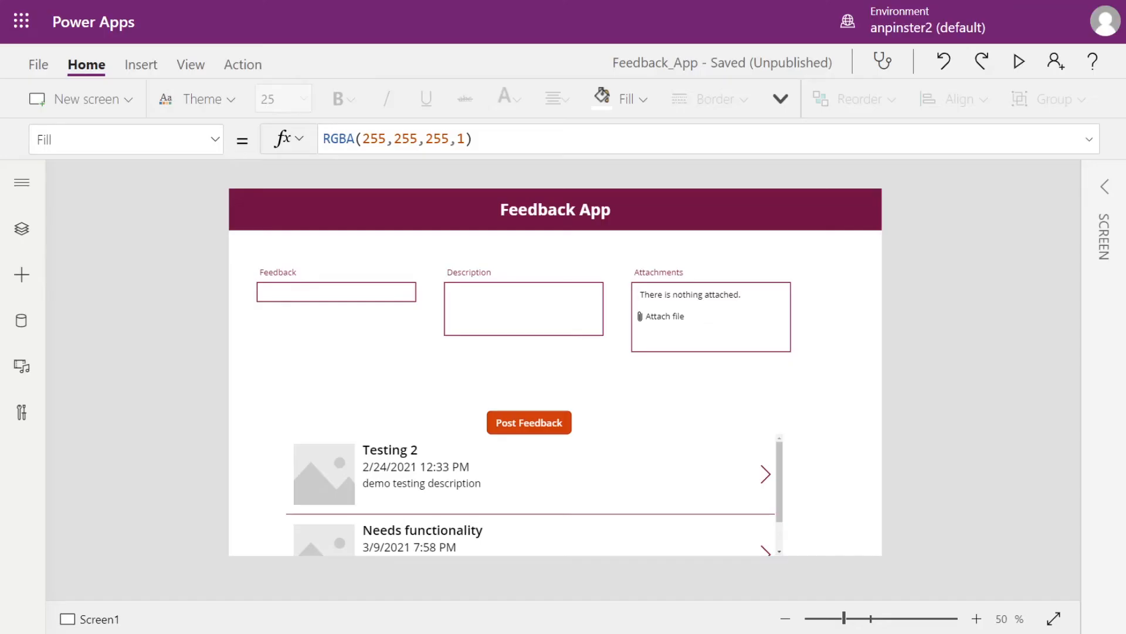
mouse_move(731, 213)
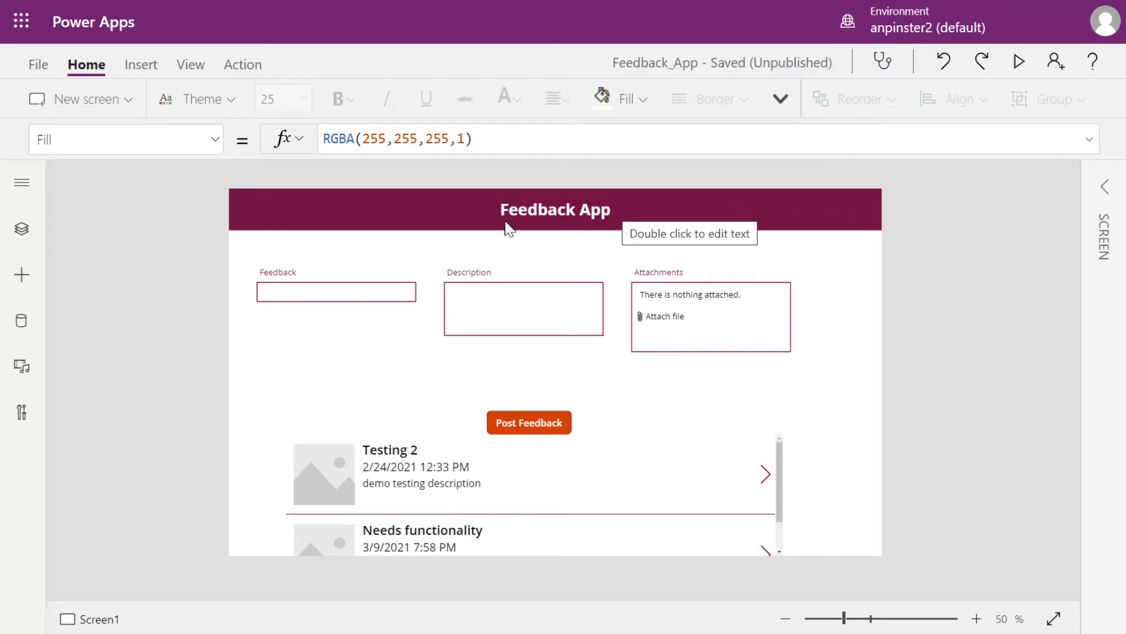
mouse_move(512, 214)
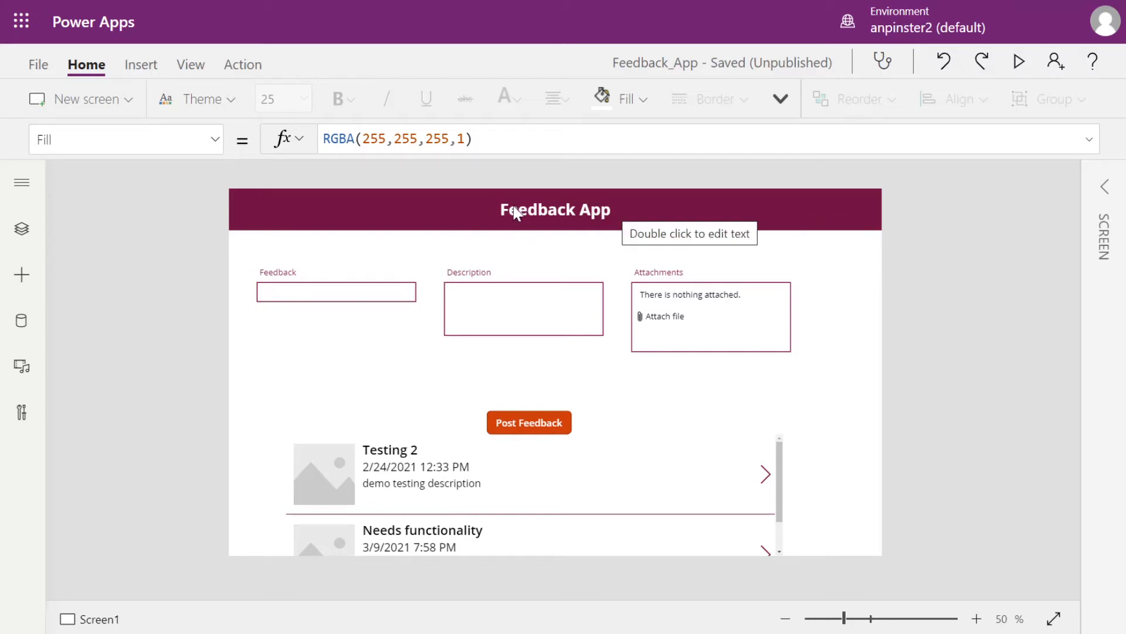
left_click(553, 209)
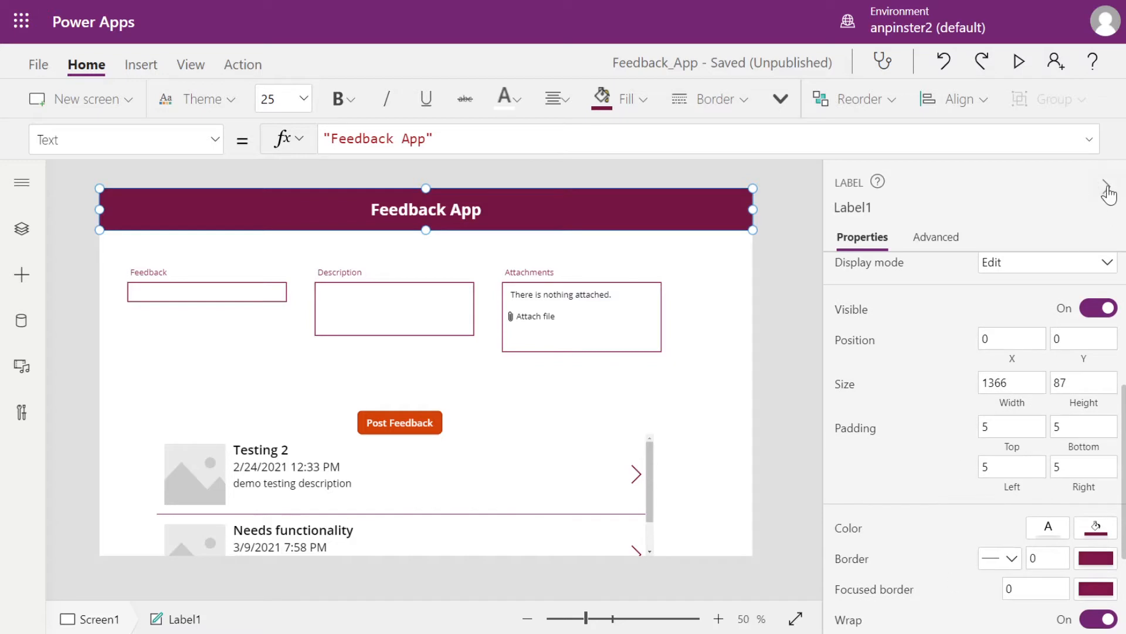
left_click(1108, 186)
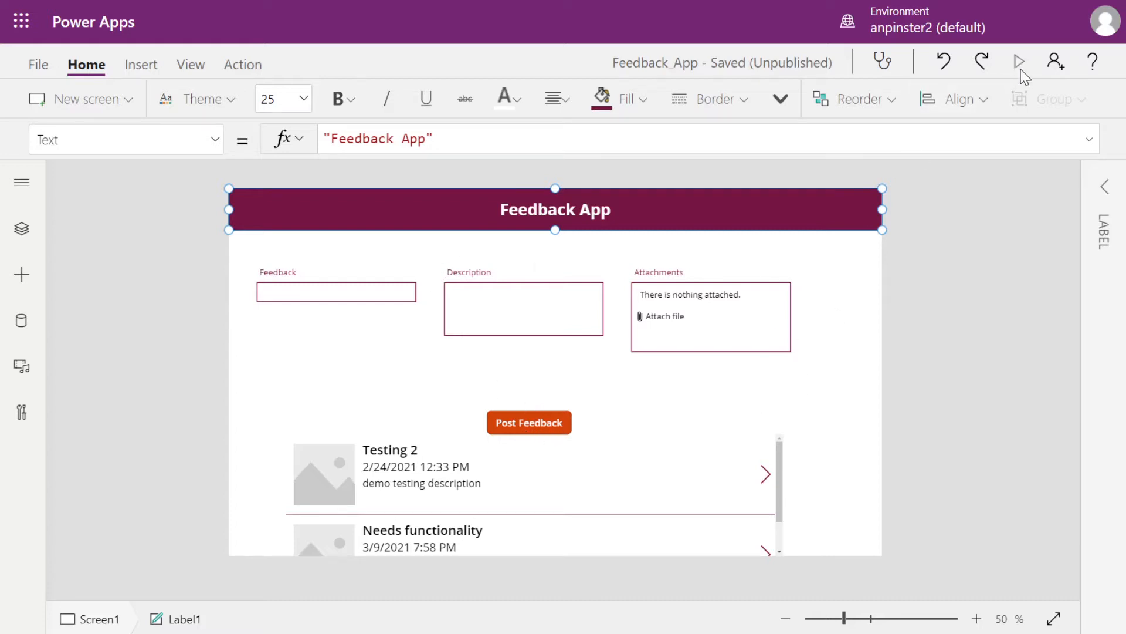
left_click(1019, 62)
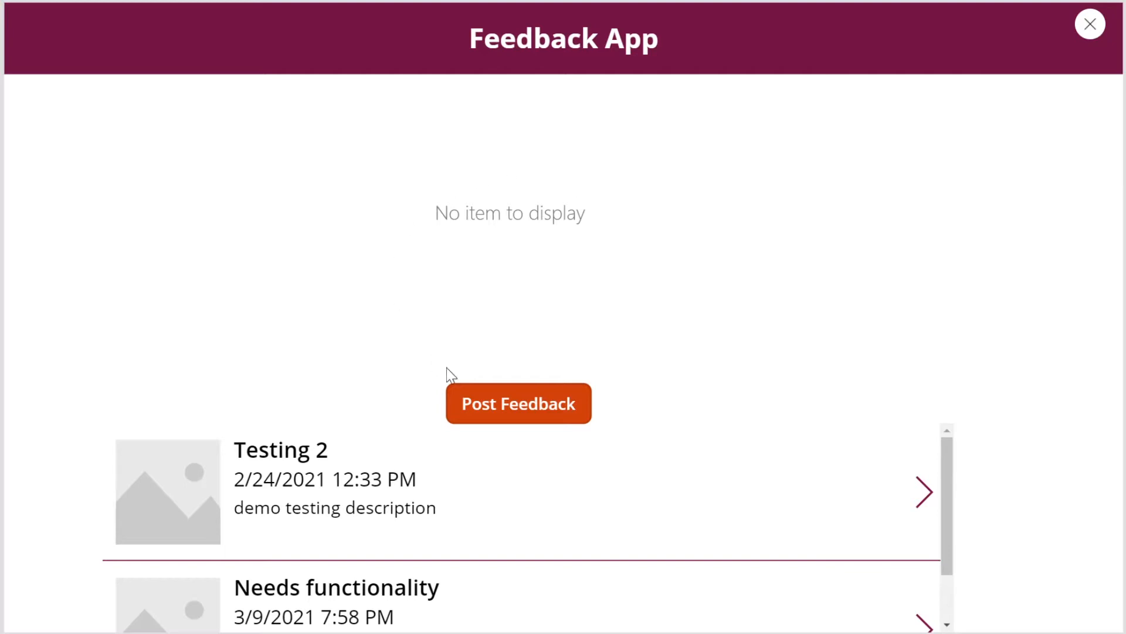
mouse_move(985, 162)
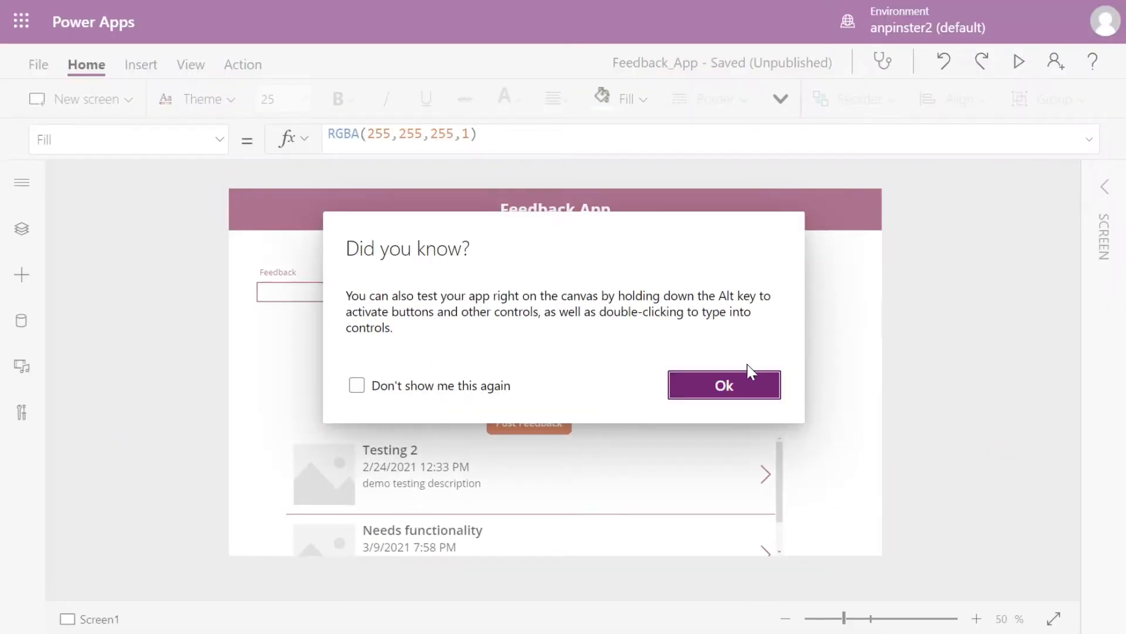
left_click(723, 384)
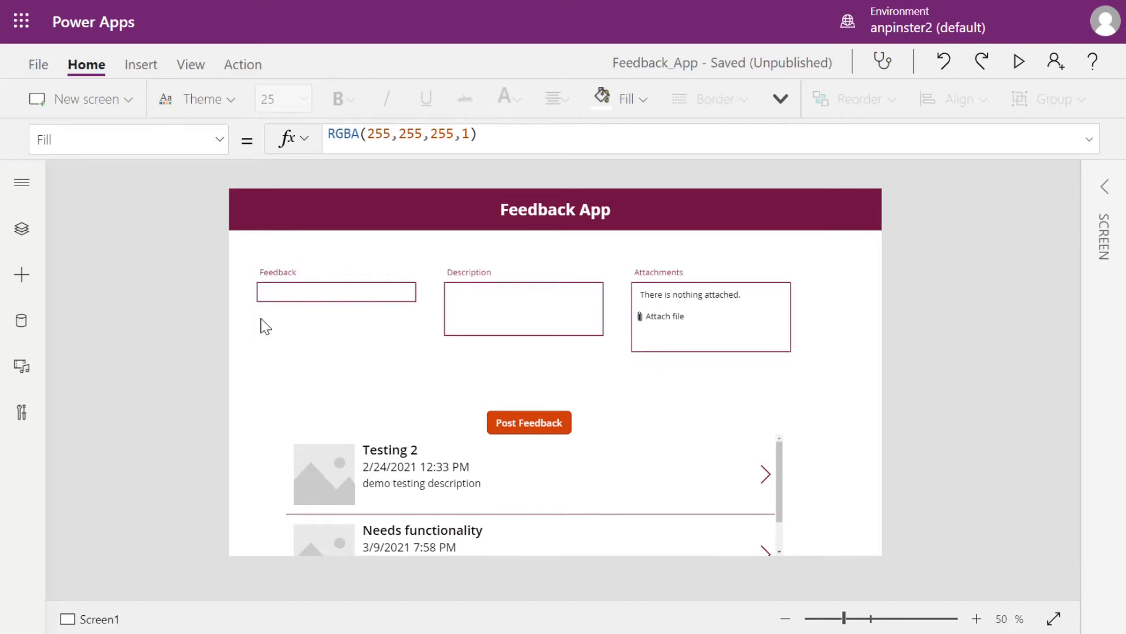
mouse_move(530, 426)
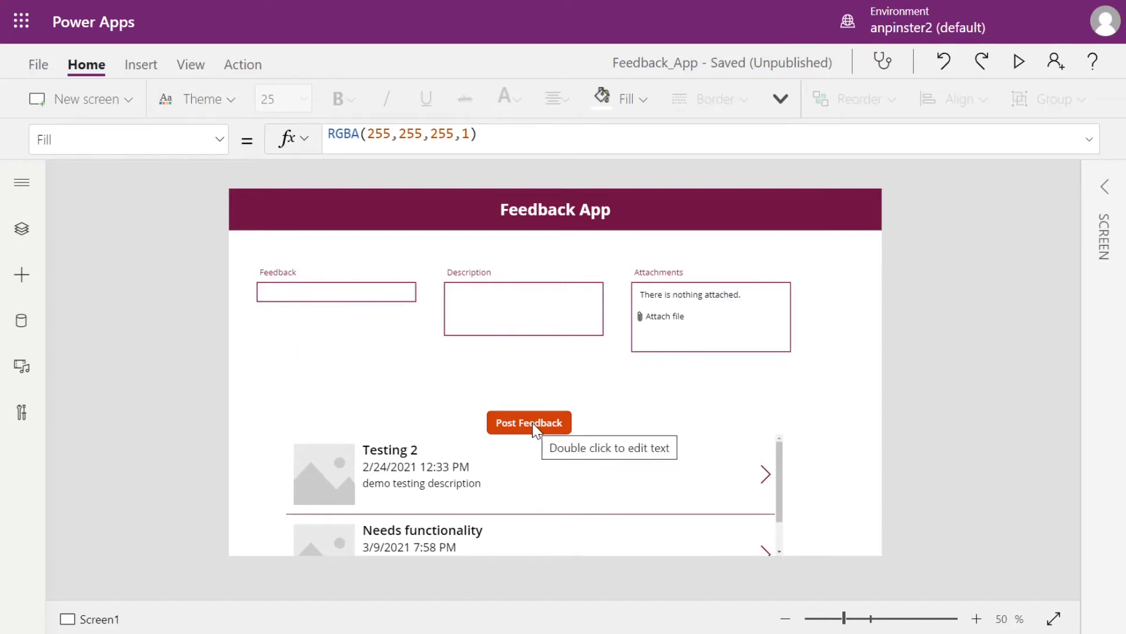
- Add NewForm(Form1) after SubmitForm(Form1) in the Post Feedback button's OnSelect
left_click(529, 423)
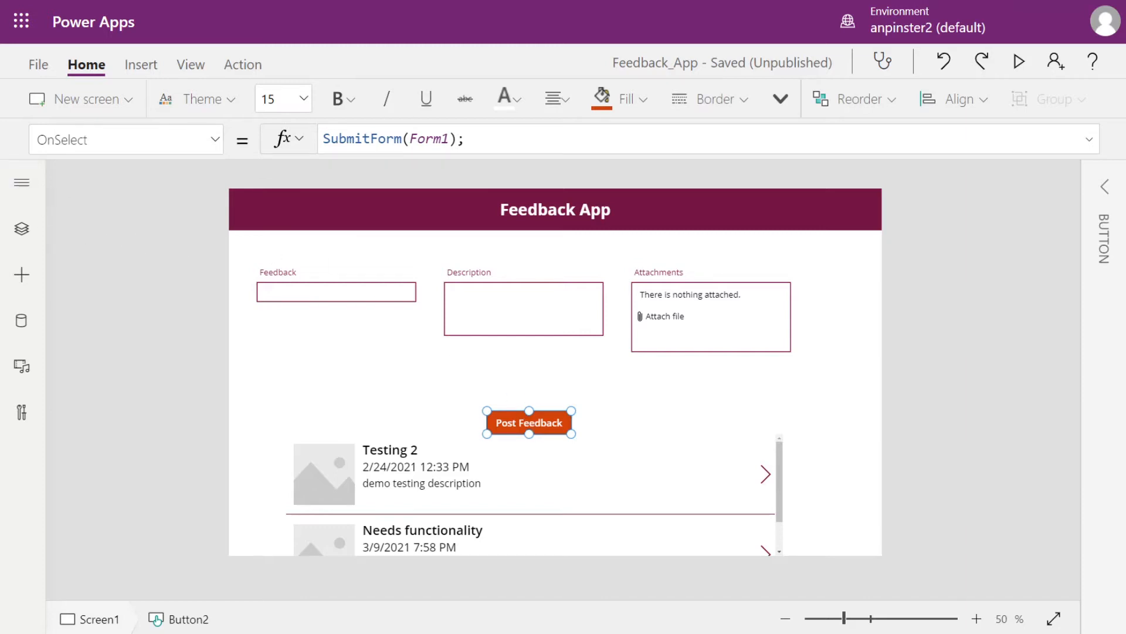
left_click(429, 138)
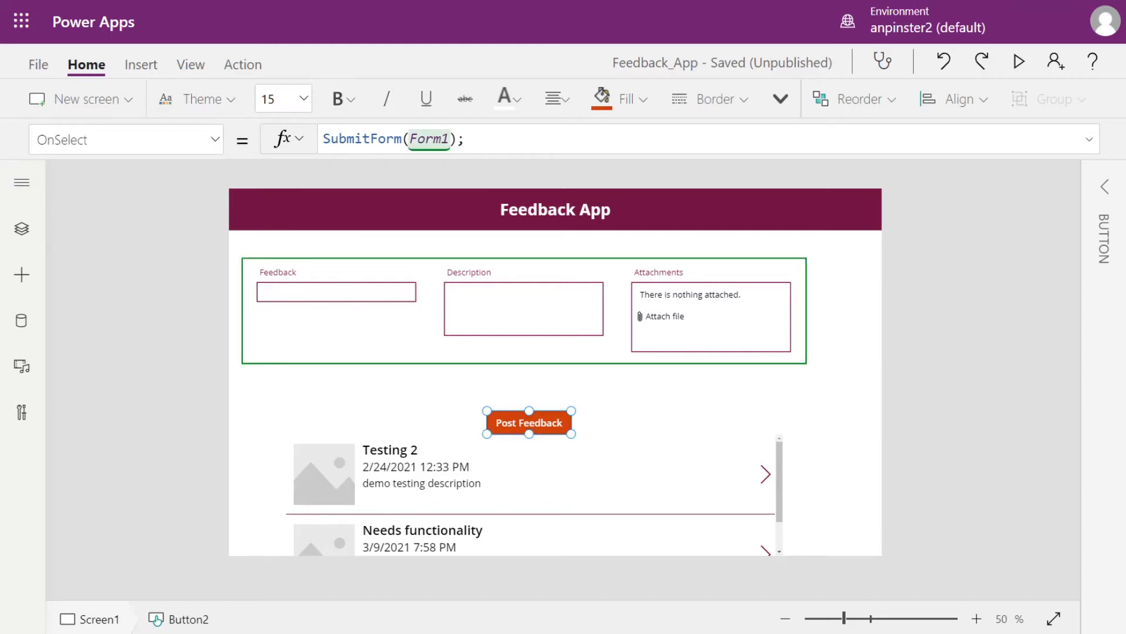
type("New")
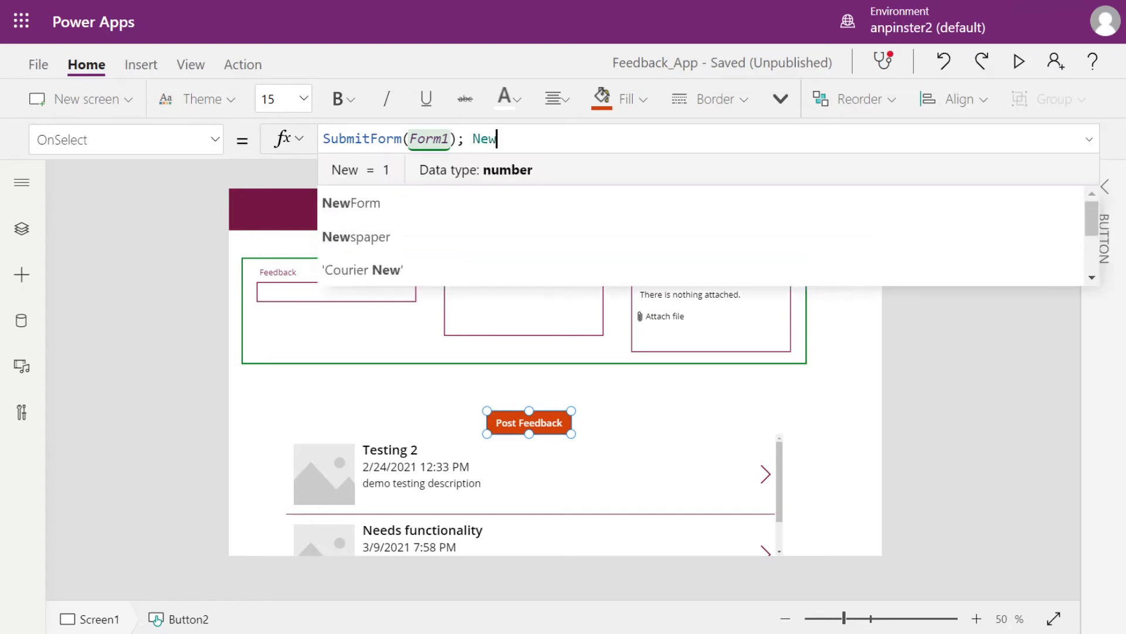
type("Form(")
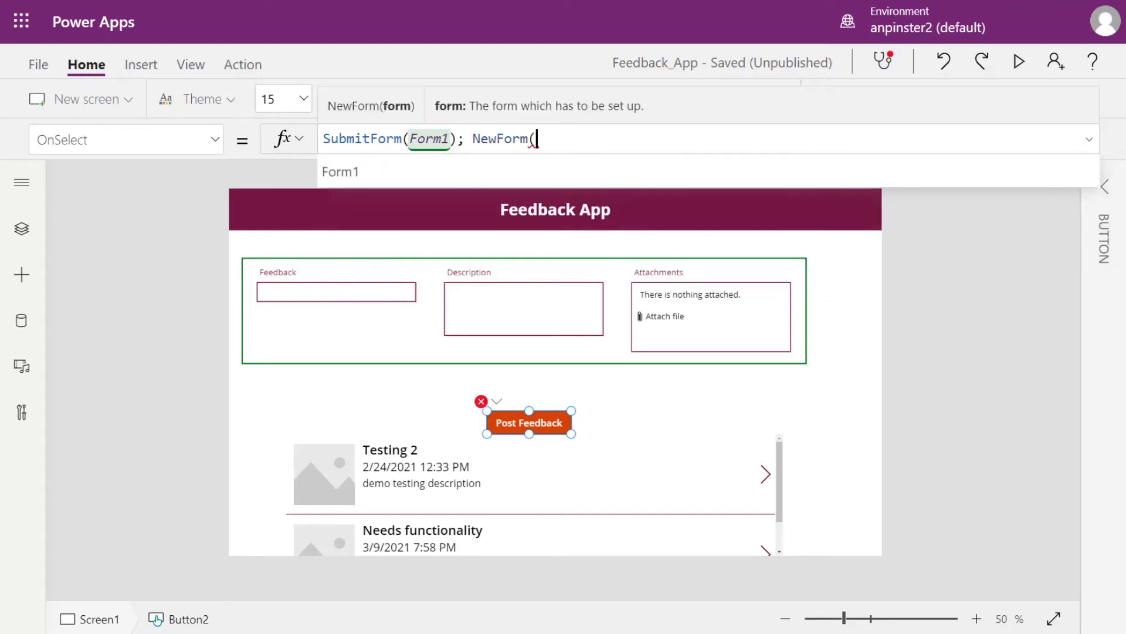
type("Form1")
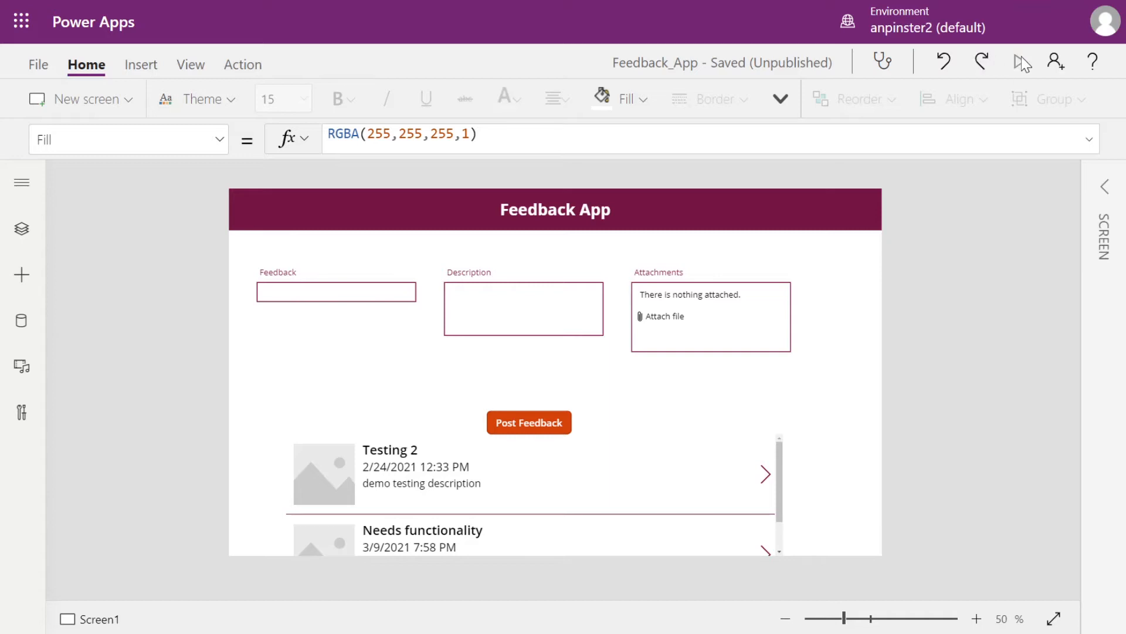
- Preview the app, post a 'Demo data' entry with a description, and scroll to find it
left_click(1021, 62)
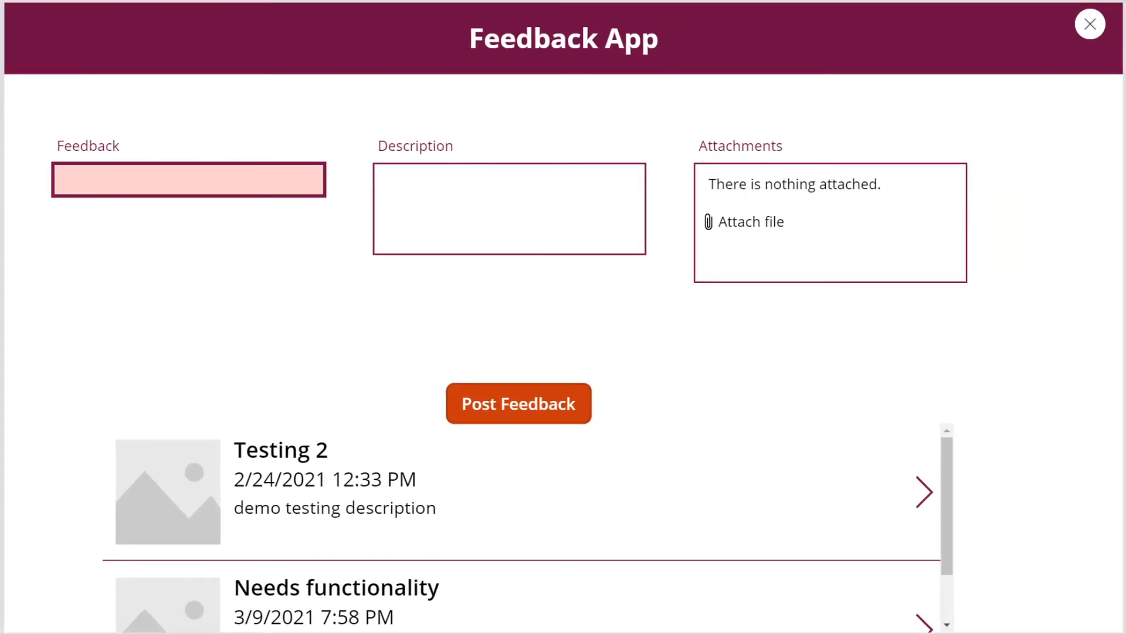
type("Demo data")
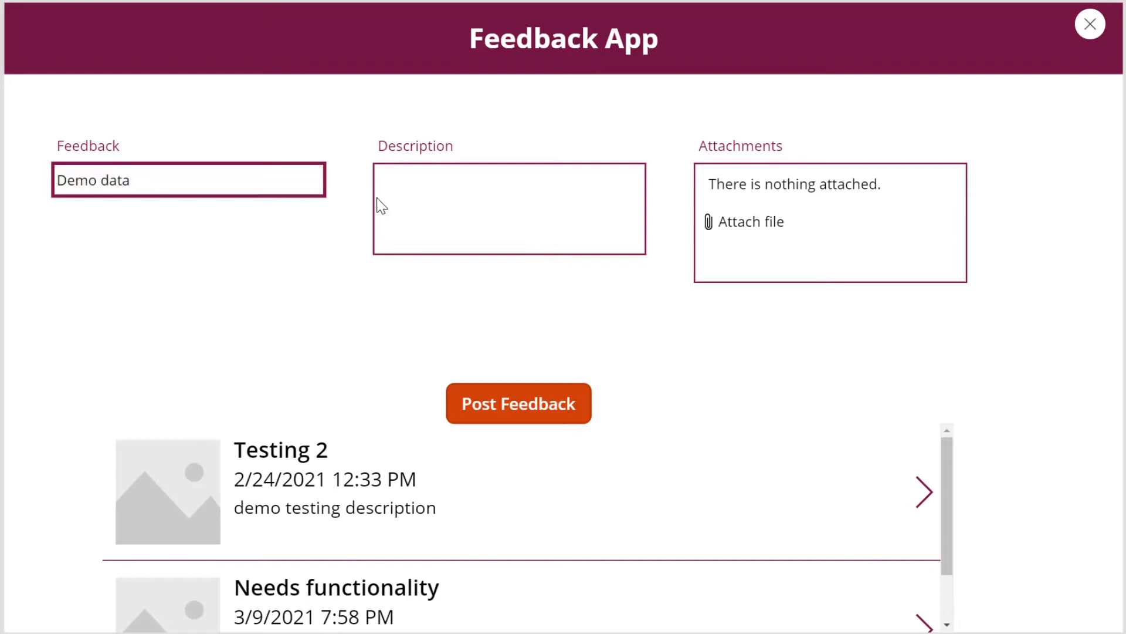
type("demo data")
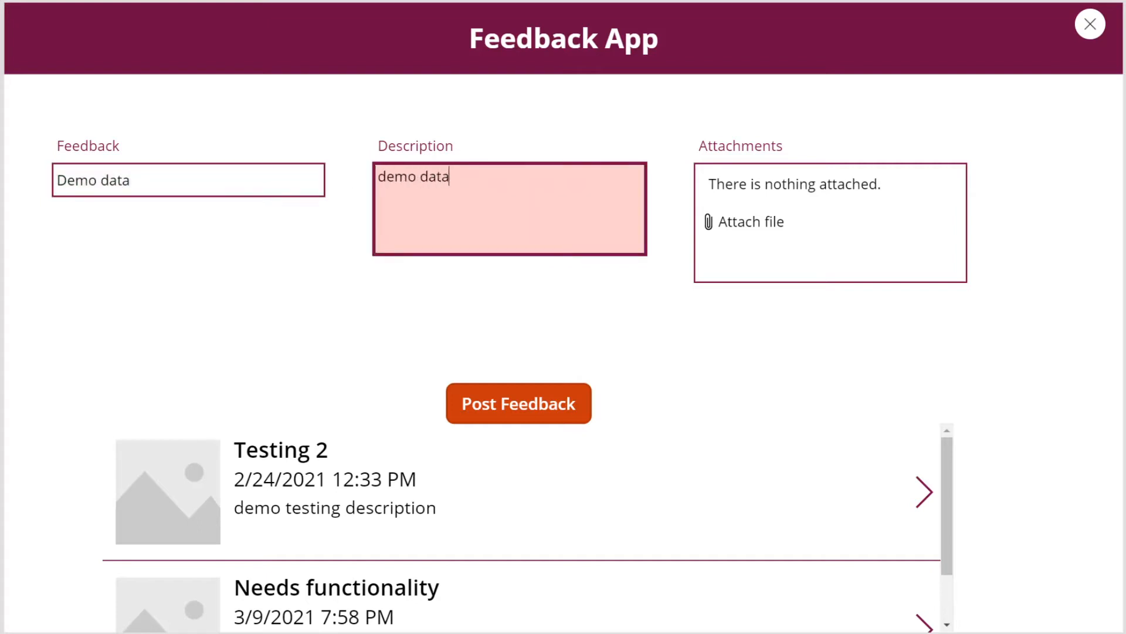
type("description")
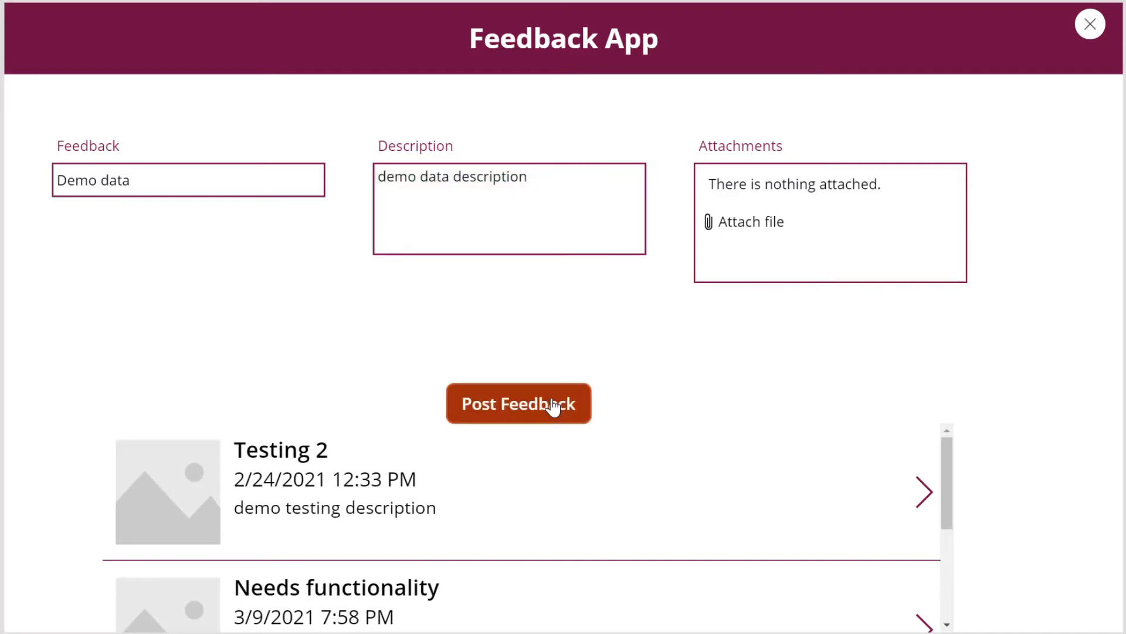
left_click(519, 403)
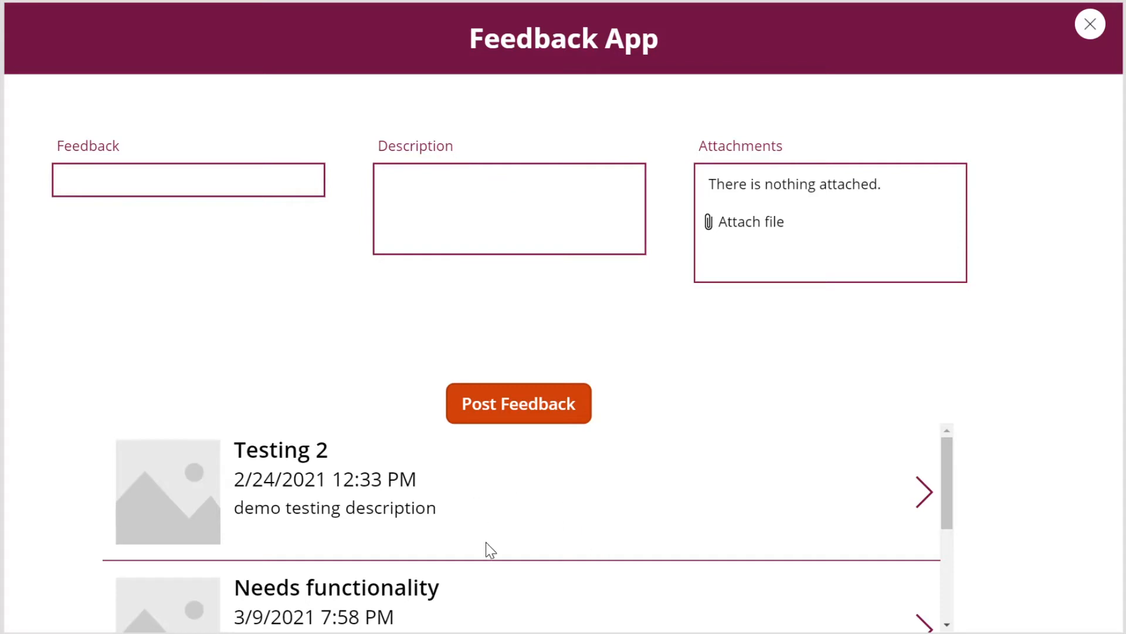
scroll("down", 3)
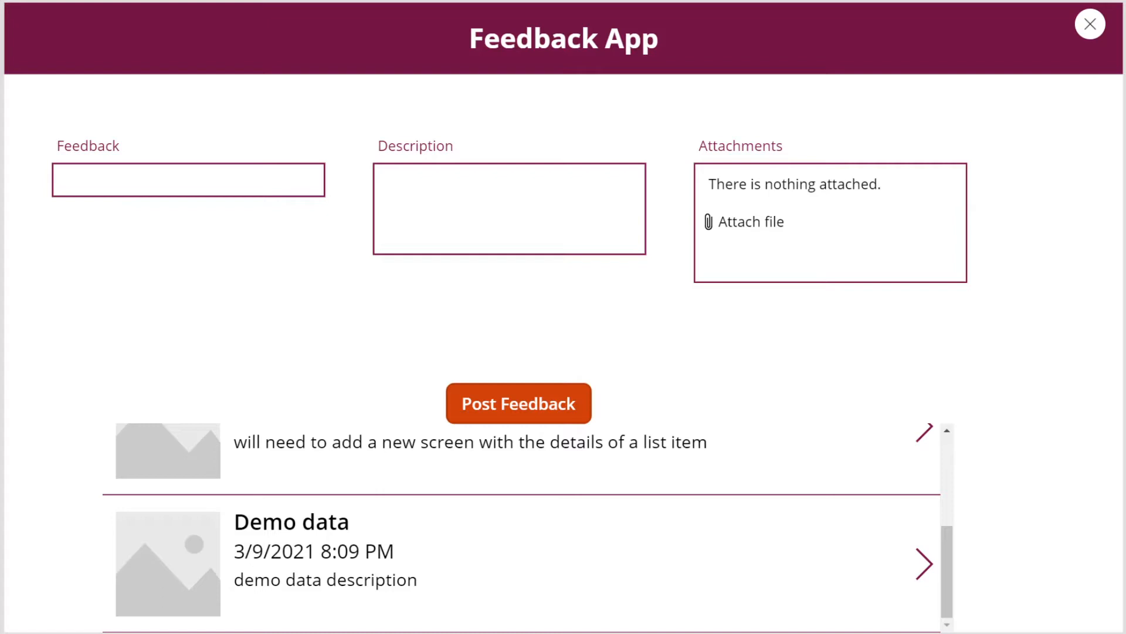
scroll("down", 3)
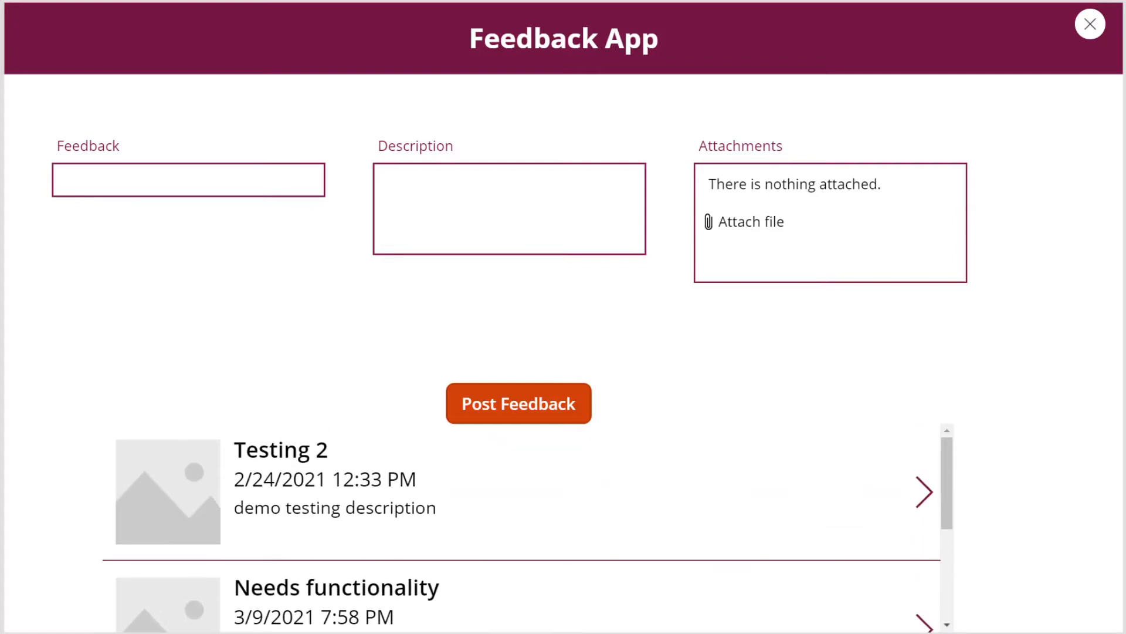
scroll("down", 3)
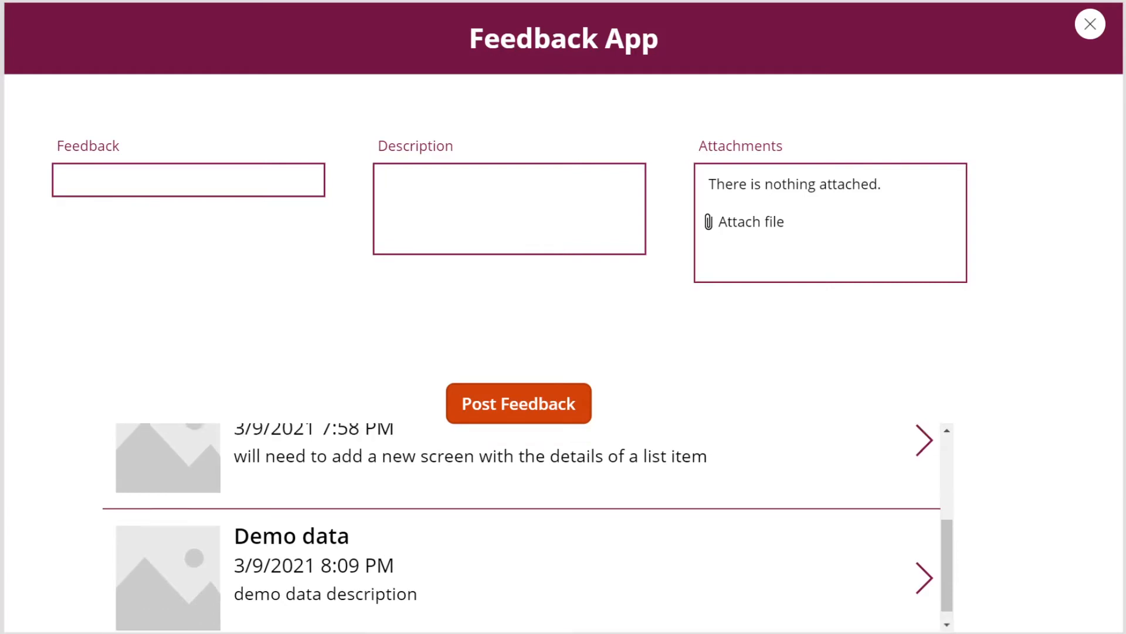
scroll("down", 3)
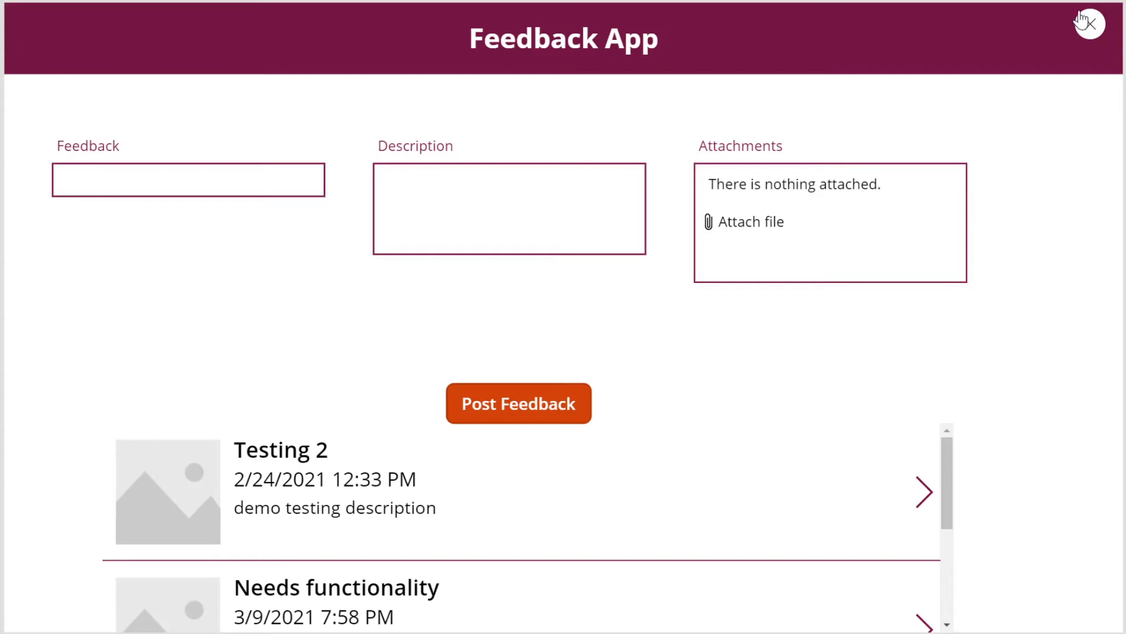
- Exit preview, open the Tree view, and select Gallery1's Items property
left_click(1089, 23)
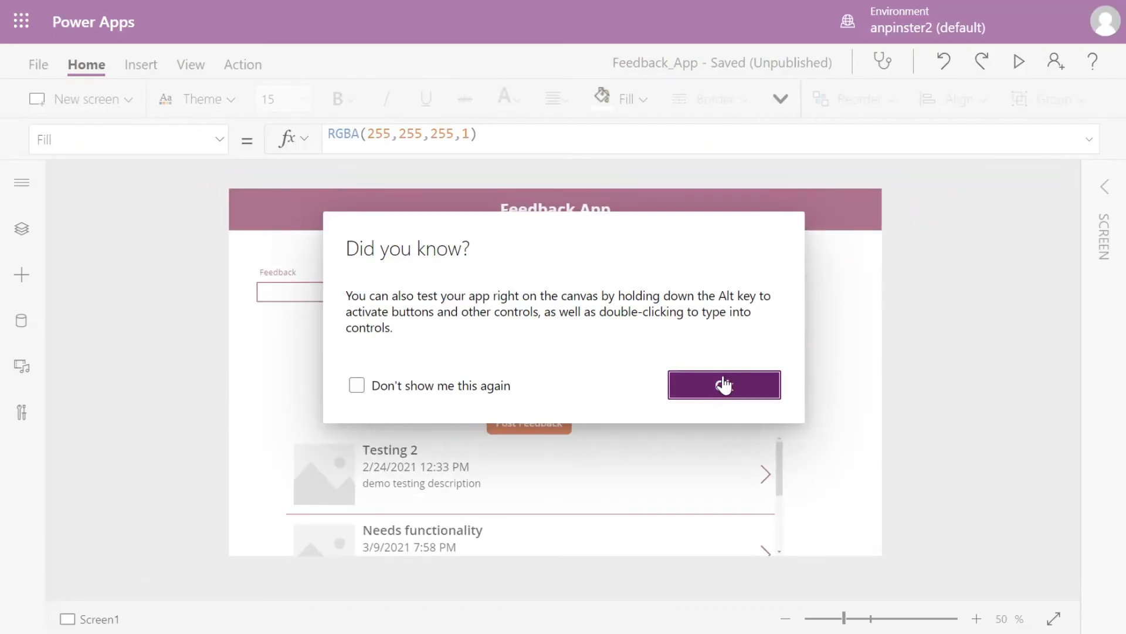
left_click(723, 385)
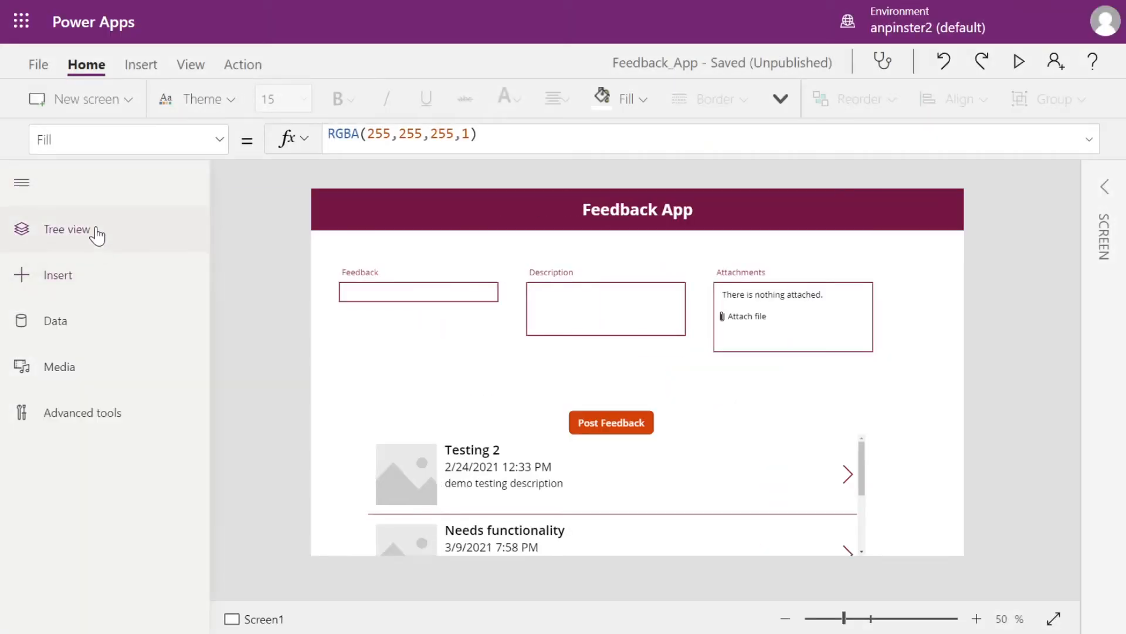
left_click(66, 228)
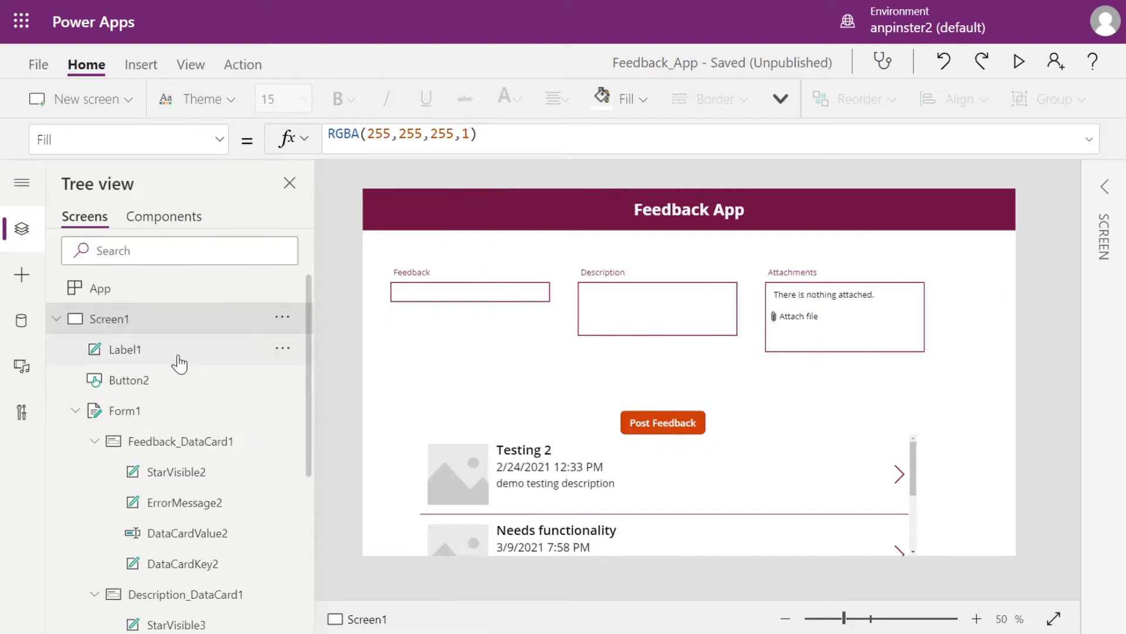
scroll("down", 3)
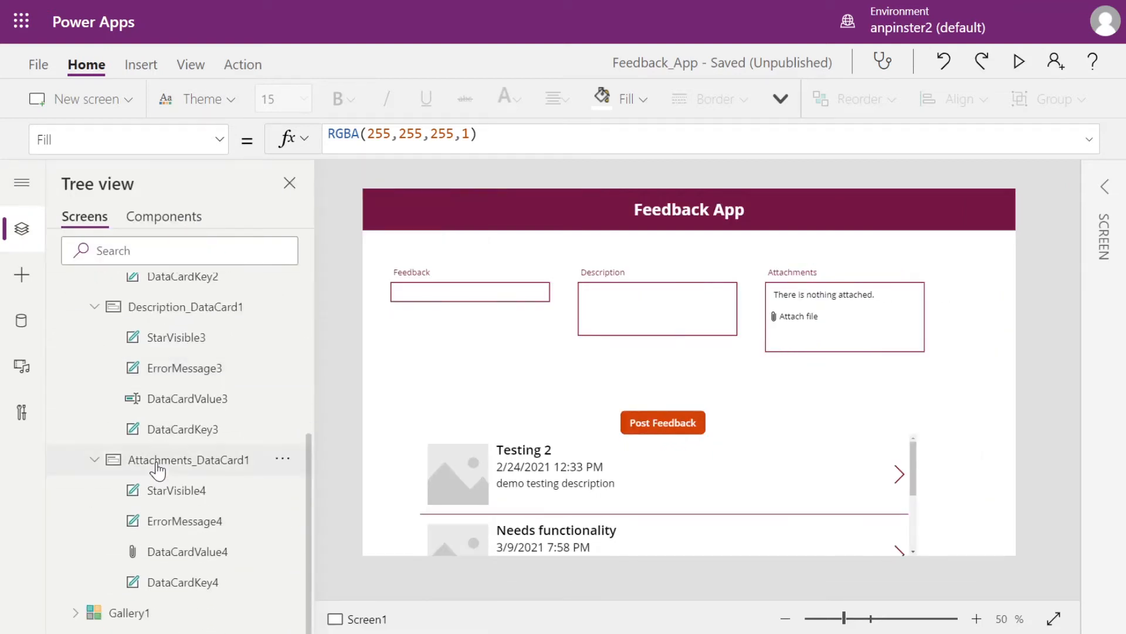
left_click(128, 611)
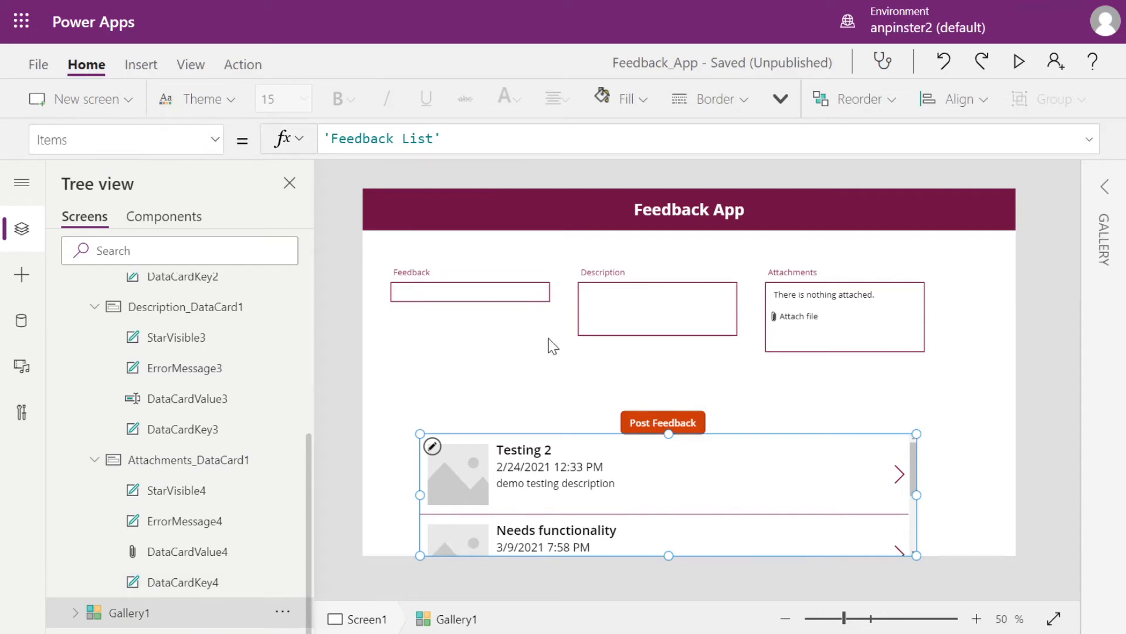
mouse_move(791, 208)
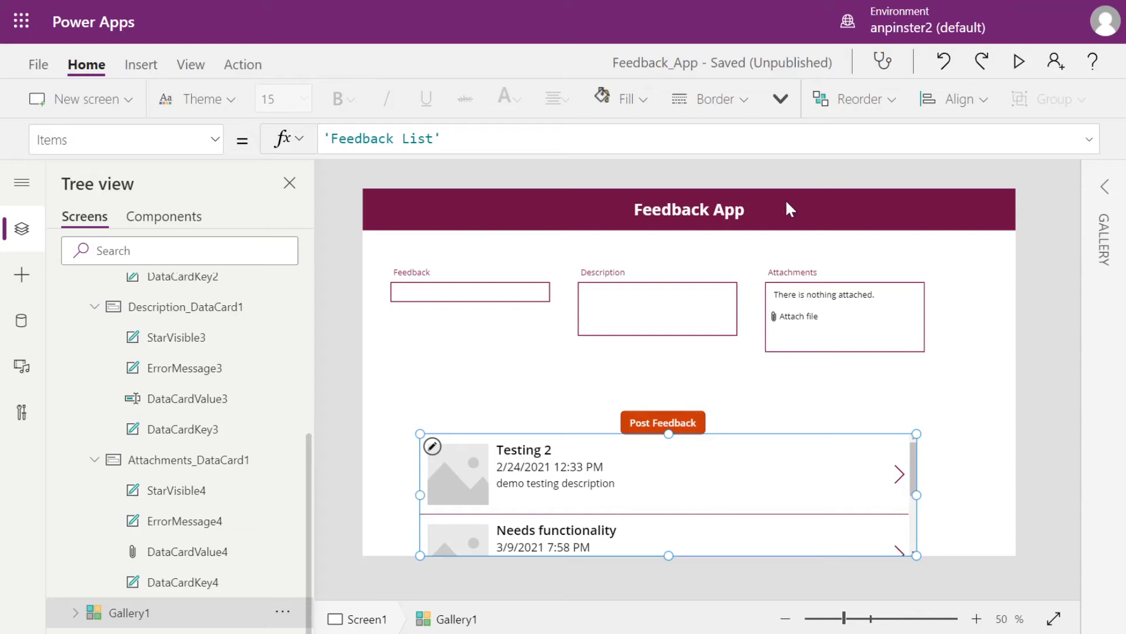
- Change Gallery1 Items to Sort('Feedback List', Created, Descending)
left_click(381, 138)
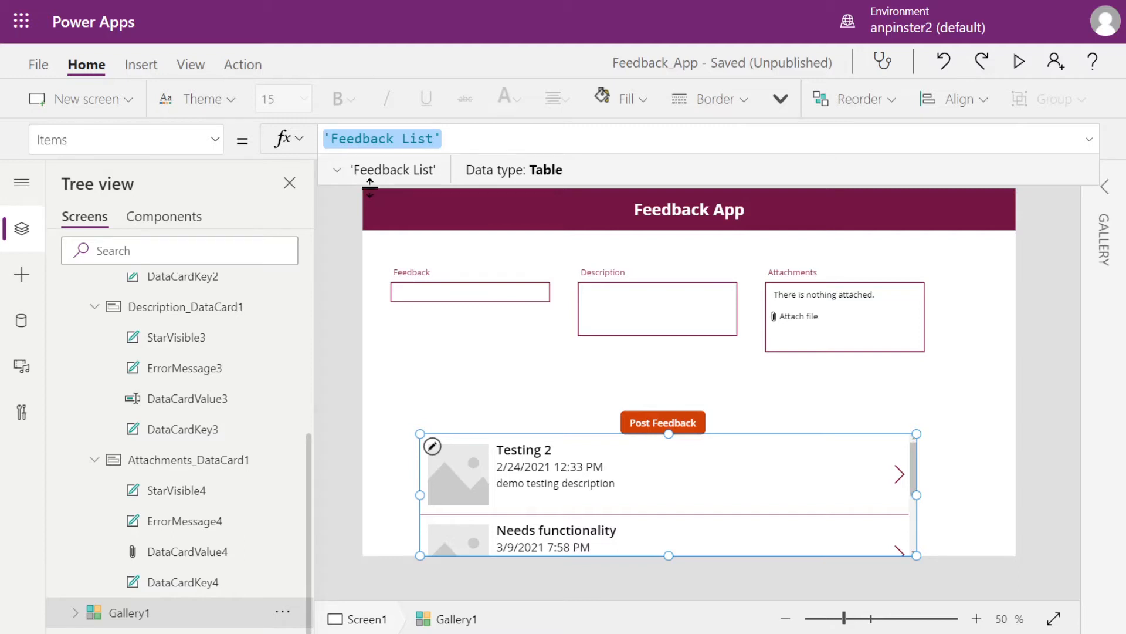
type("Sort")
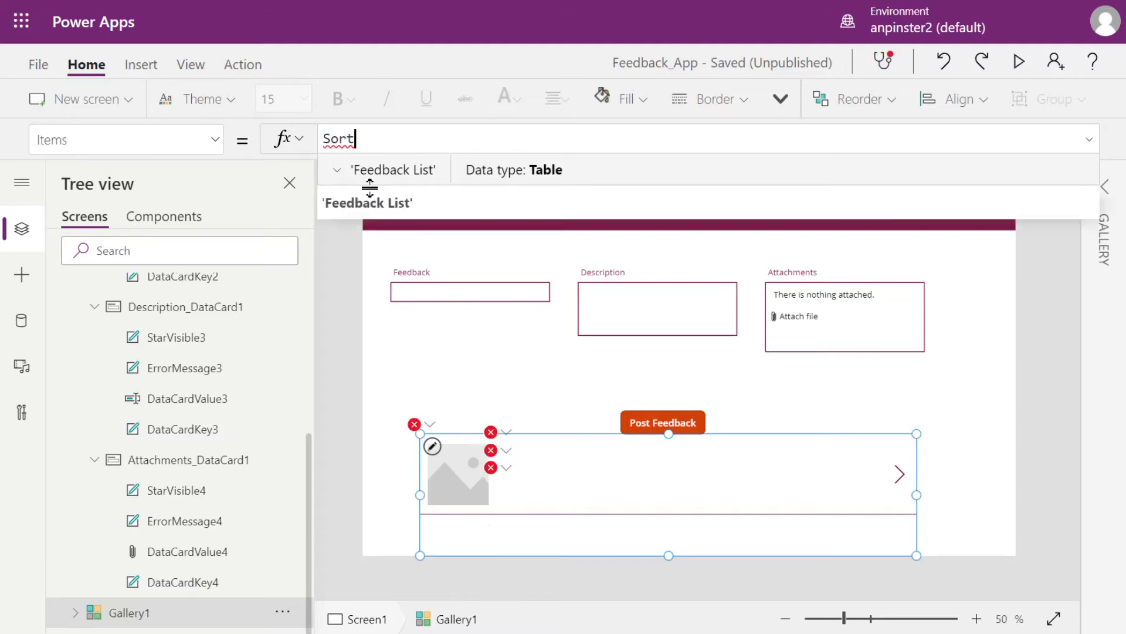
type("(")
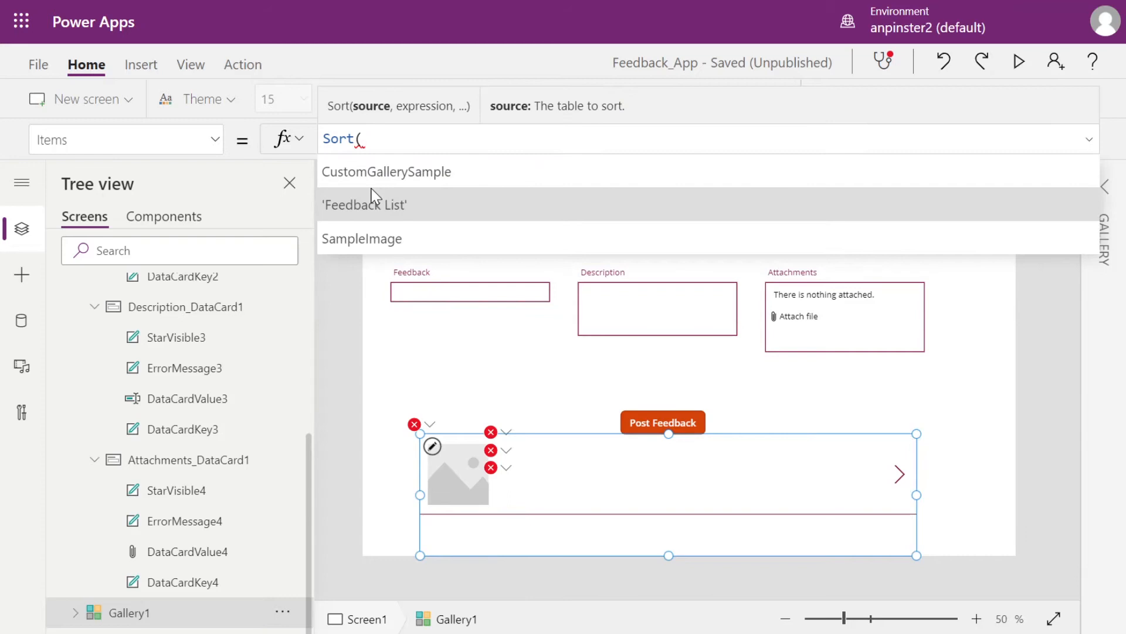
type("'Feedback List")
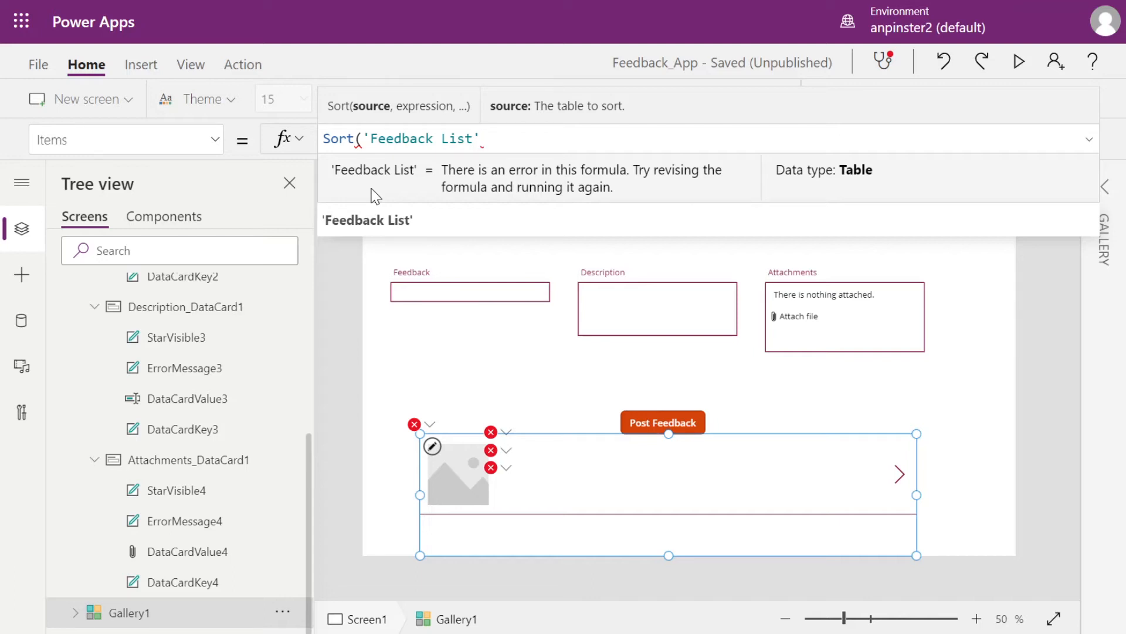
type(", Created")
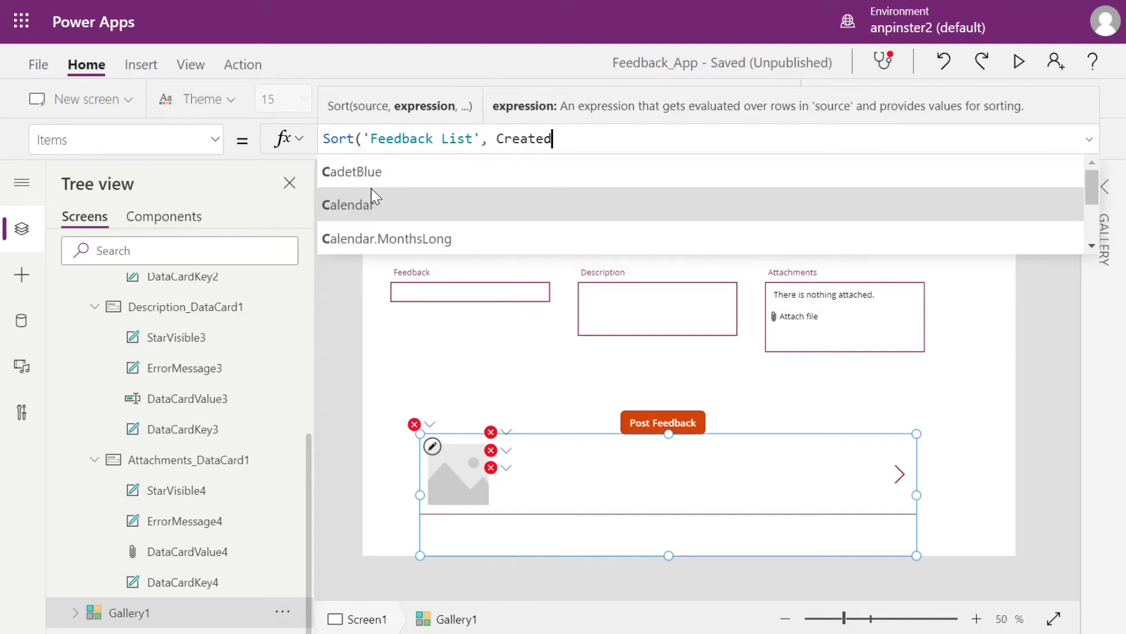
type(", Descending")
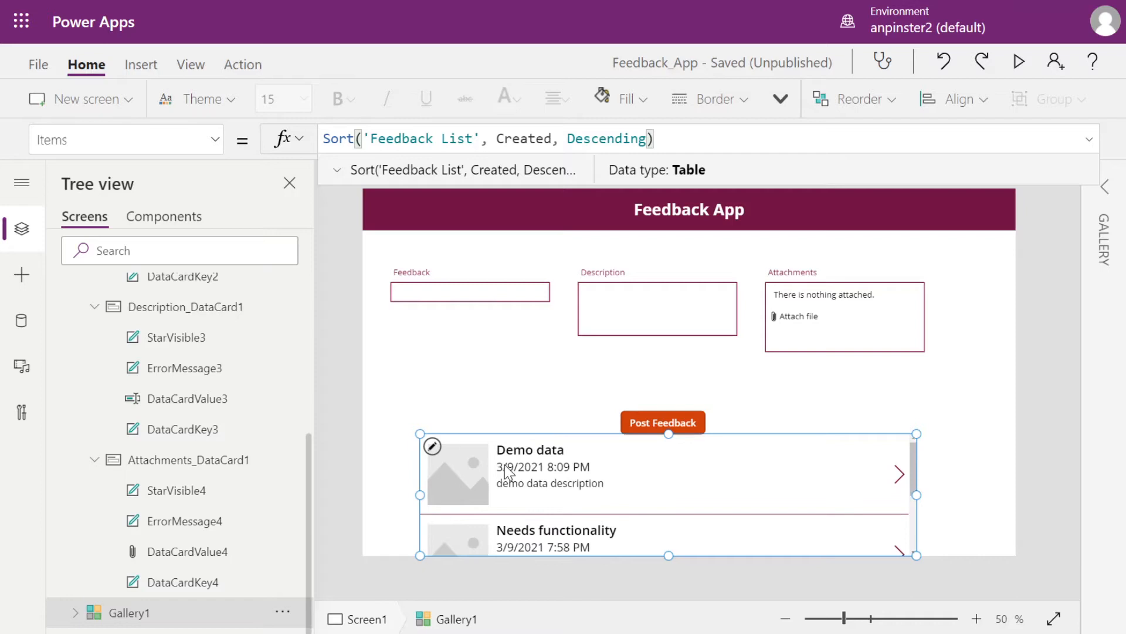
mouse_move(590, 467)
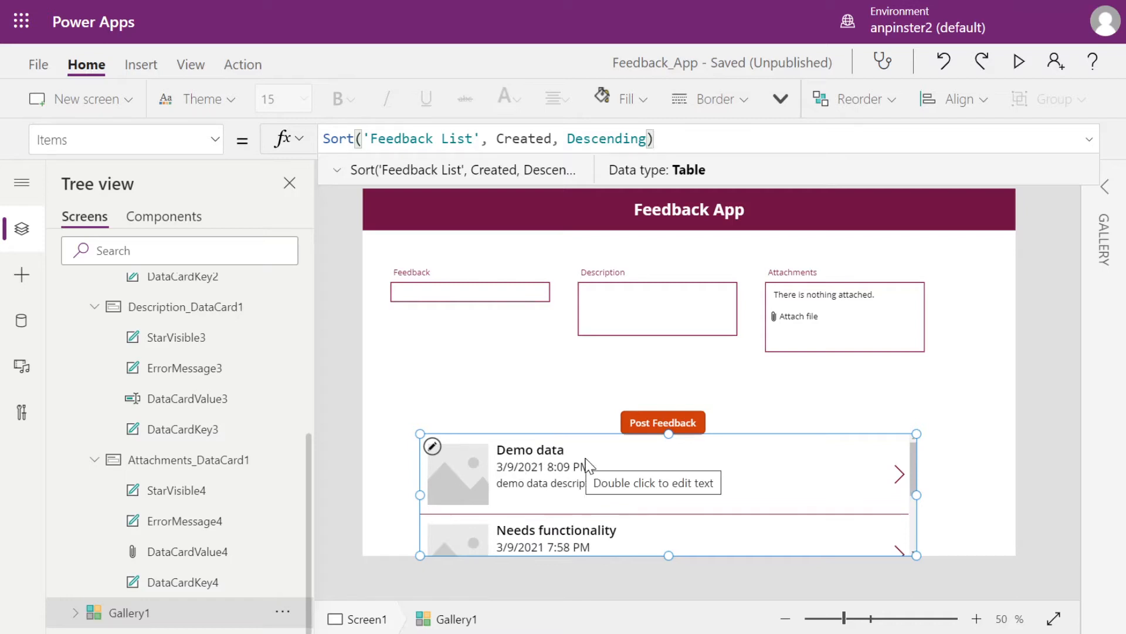
mouse_move(560, 493)
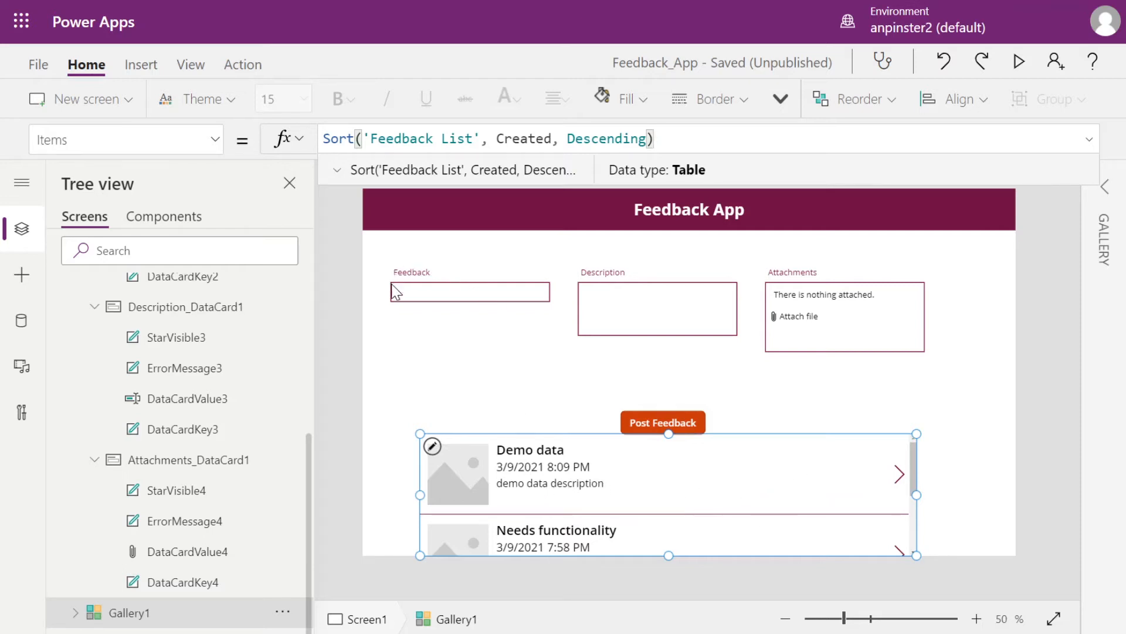
mouse_move(560, 481)
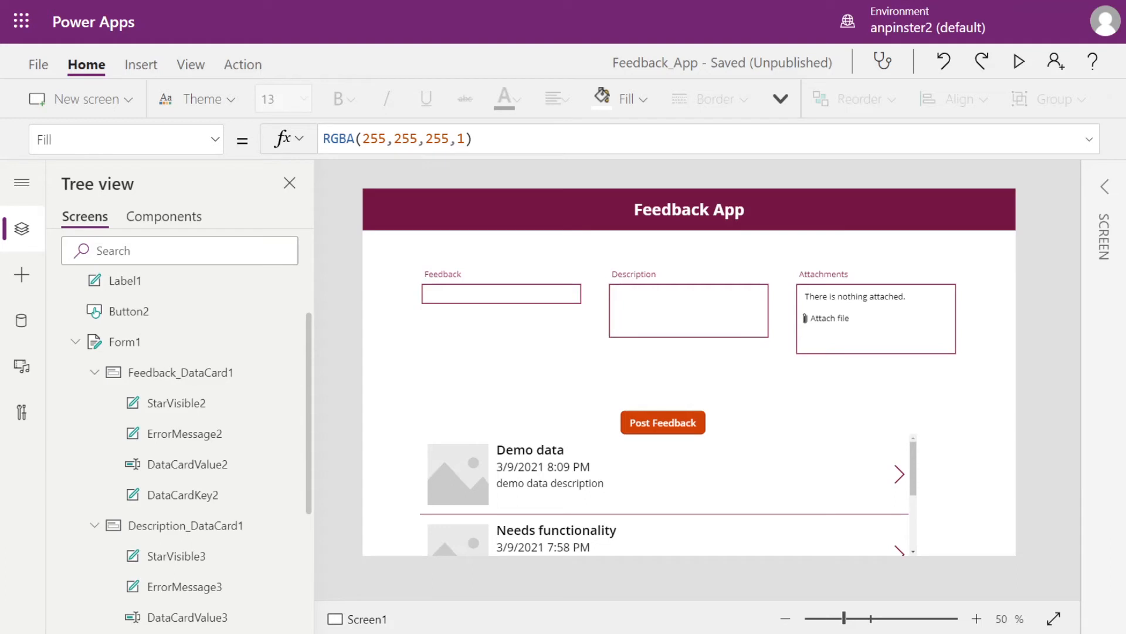
mouse_move(1018, 493)
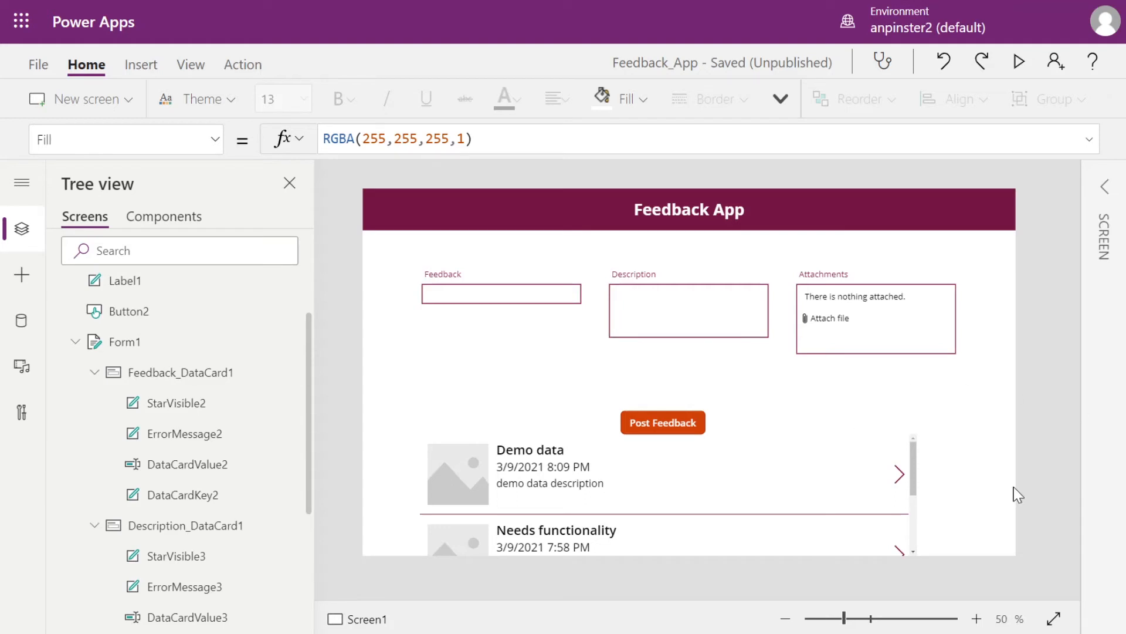
mouse_move(771, 485)
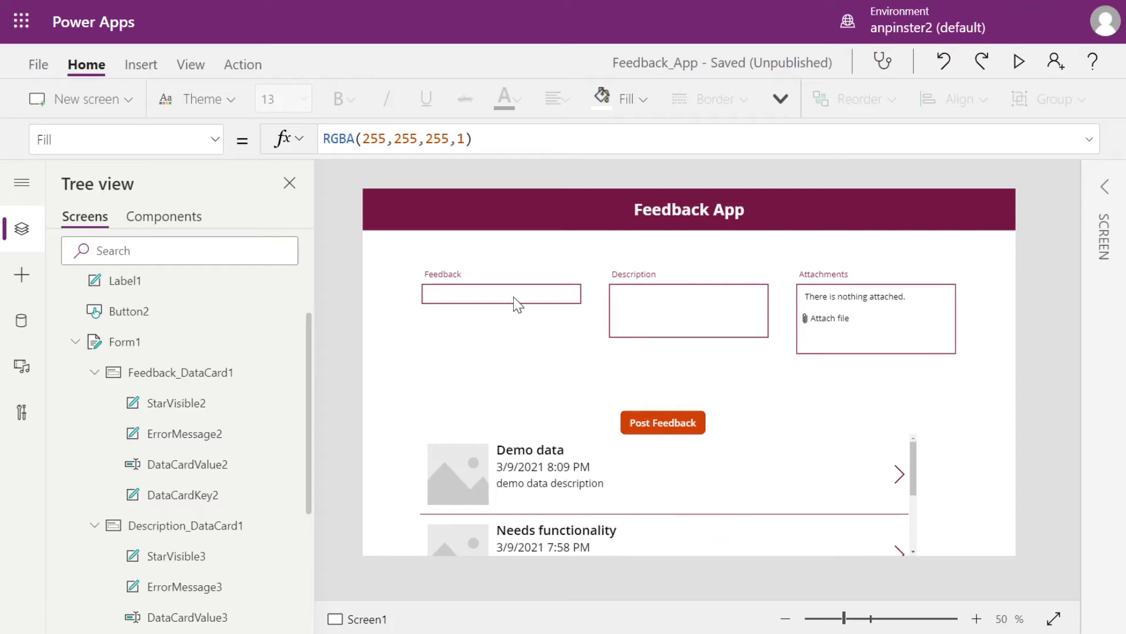
mouse_move(514, 303)
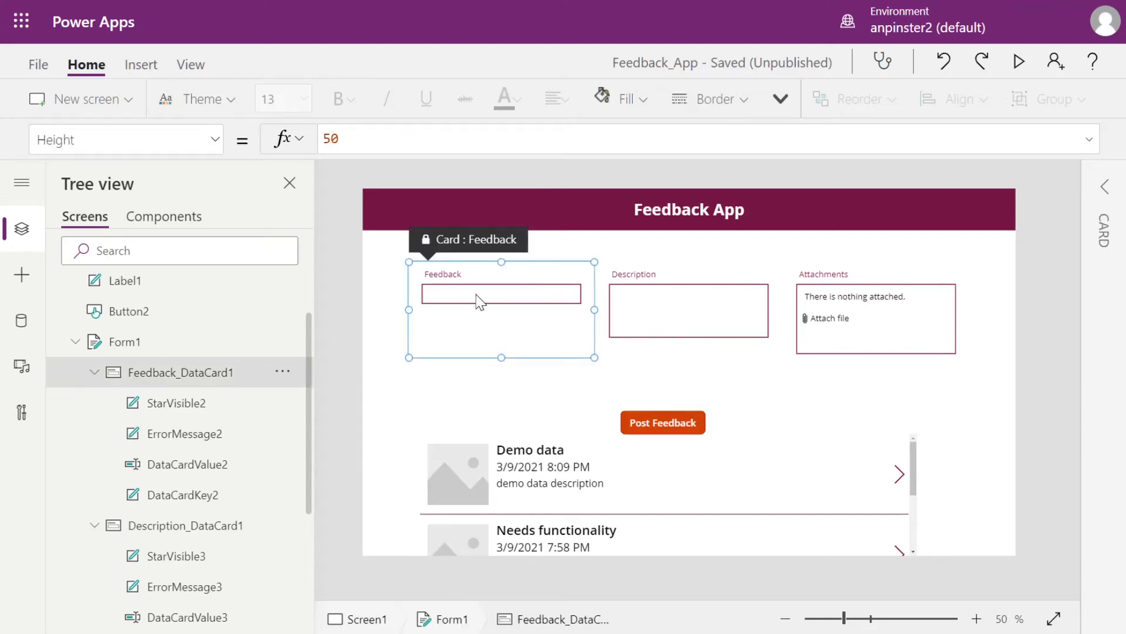
- Insert a Search icon into the unlocked Feedback card and drag it toward the box's right end
left_click(501, 293)
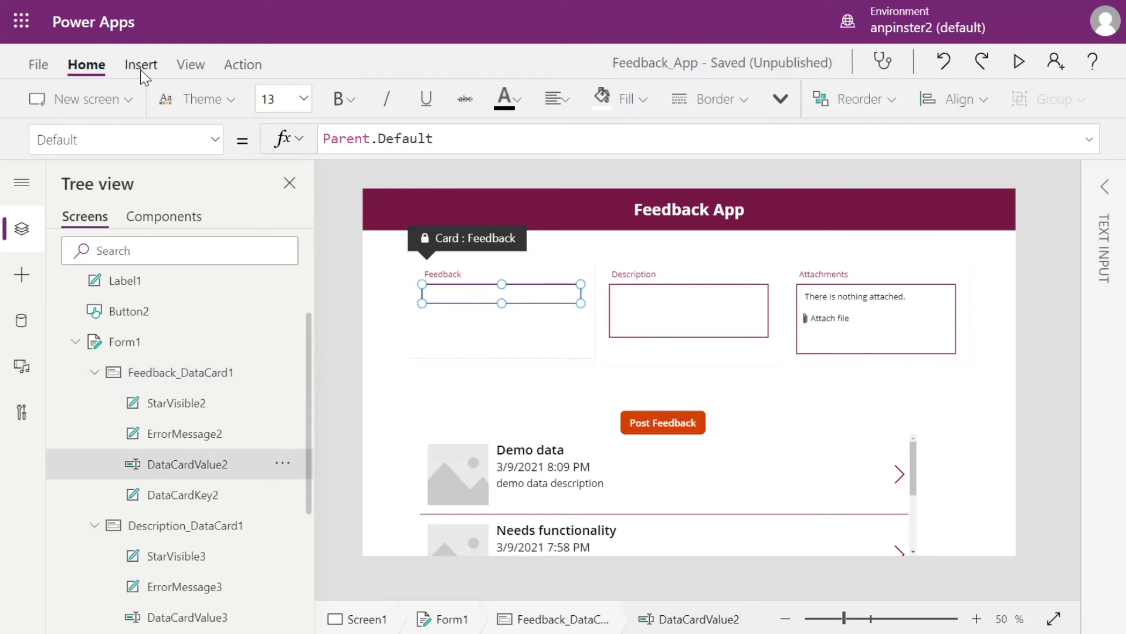
left_click(141, 64)
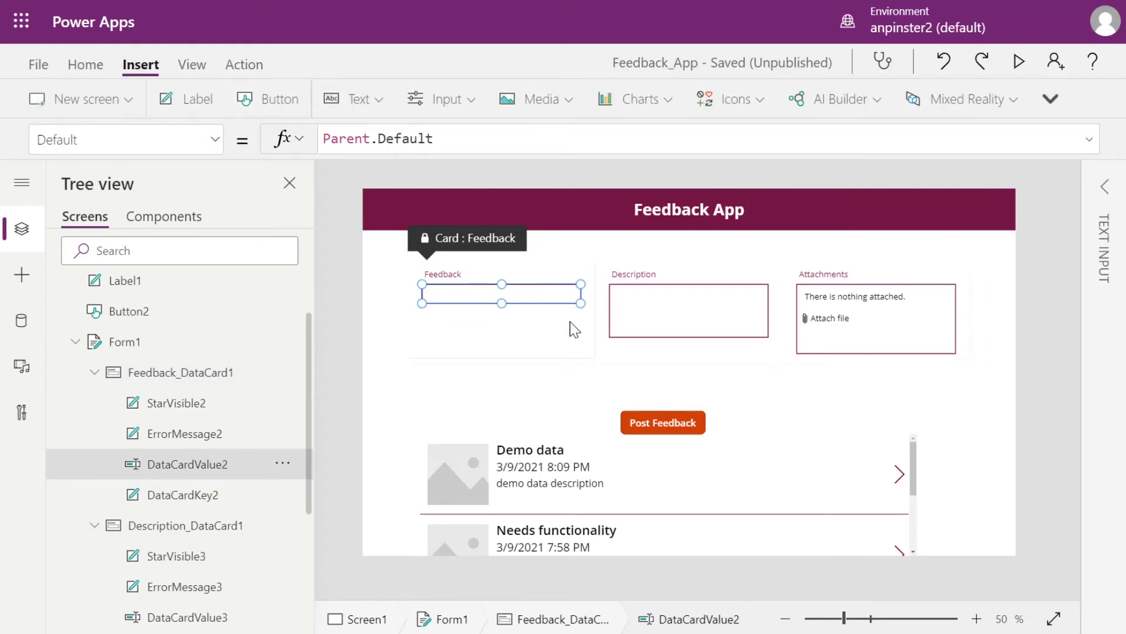
mouse_move(747, 115)
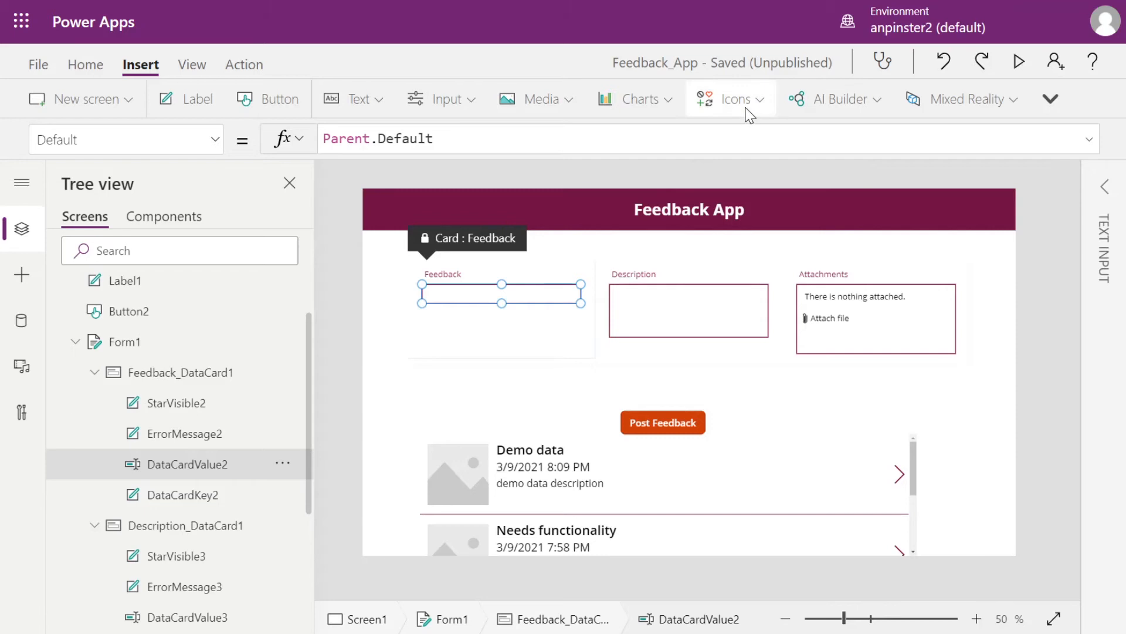
left_click(730, 99)
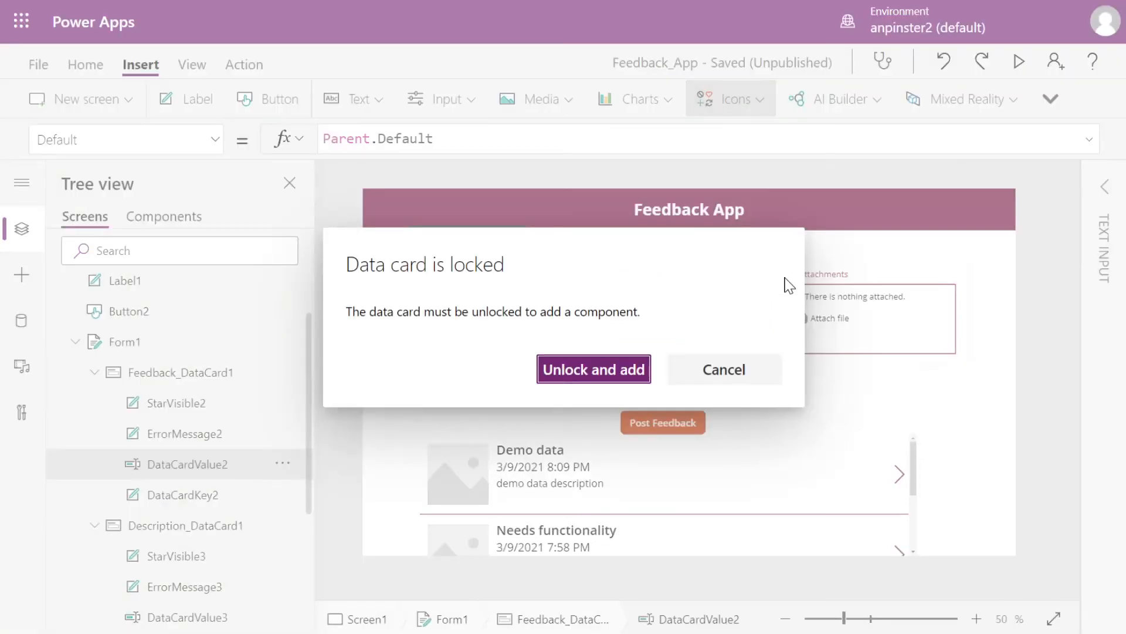
left_click(593, 369)
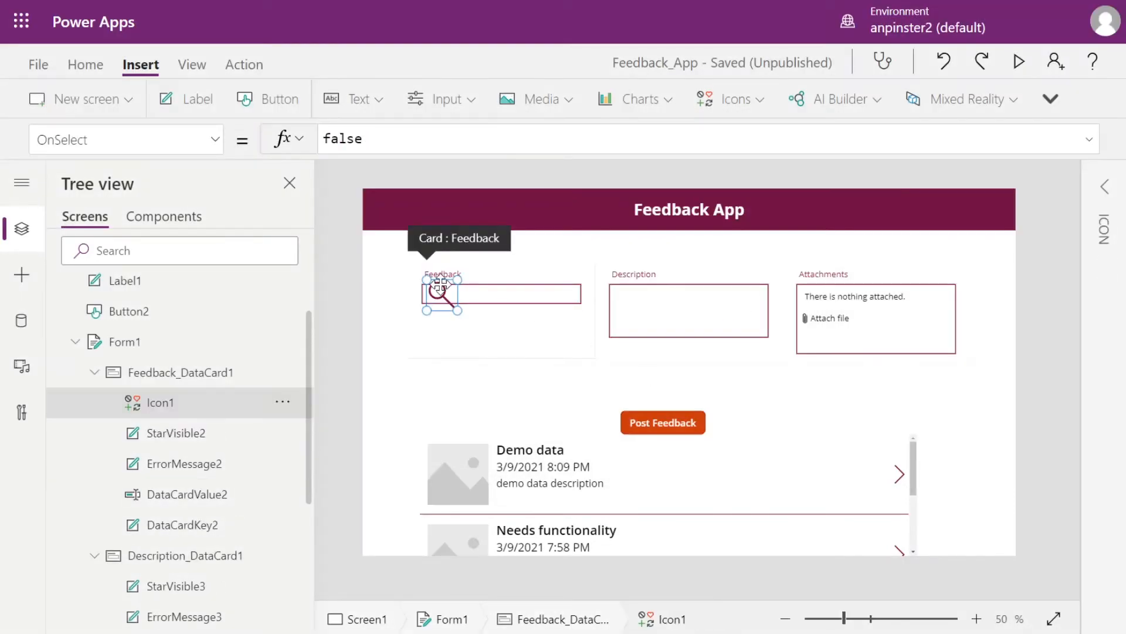
left_click_drag(442, 294, 564, 297)
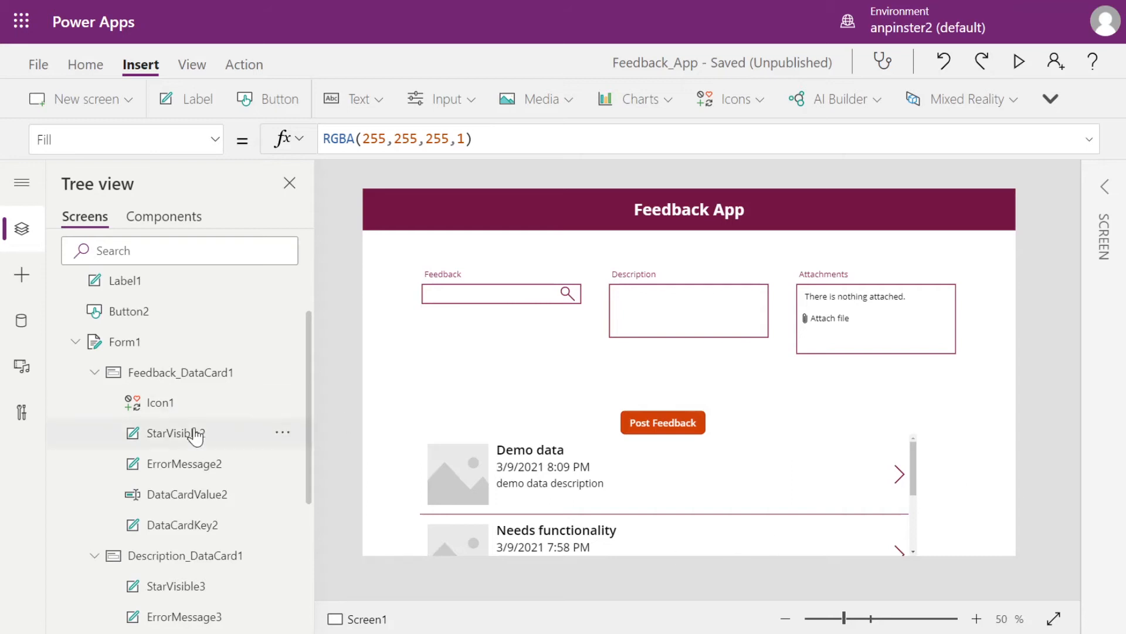
- Collapse Form1 in the Tree view and select Gallery1 to show its sorted Items formula
left_click(127, 441)
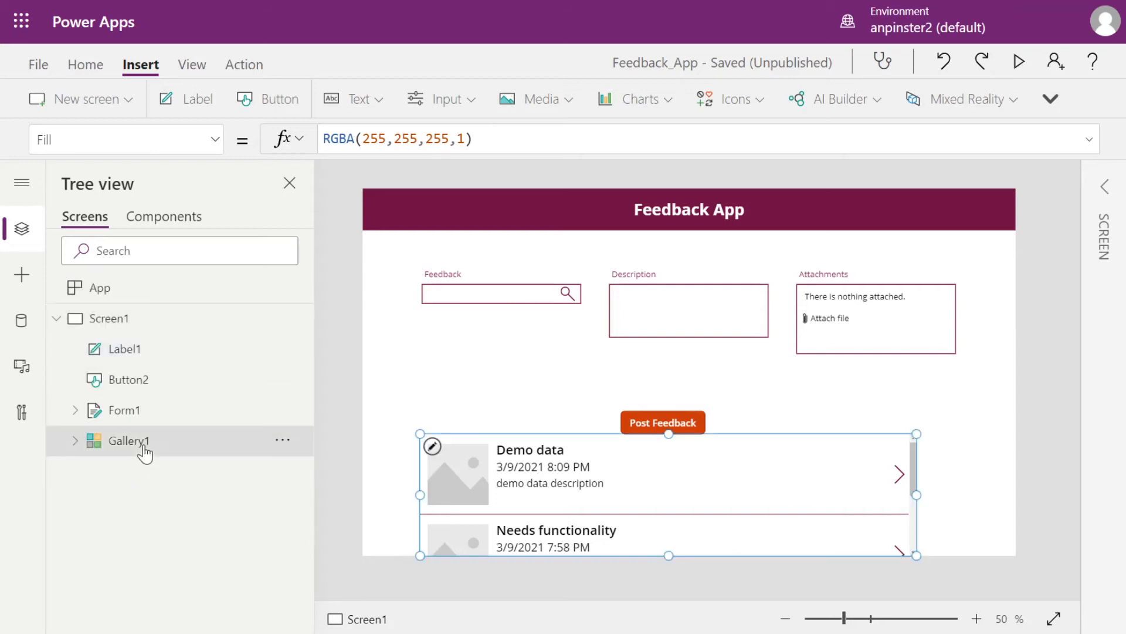
left_click(128, 440)
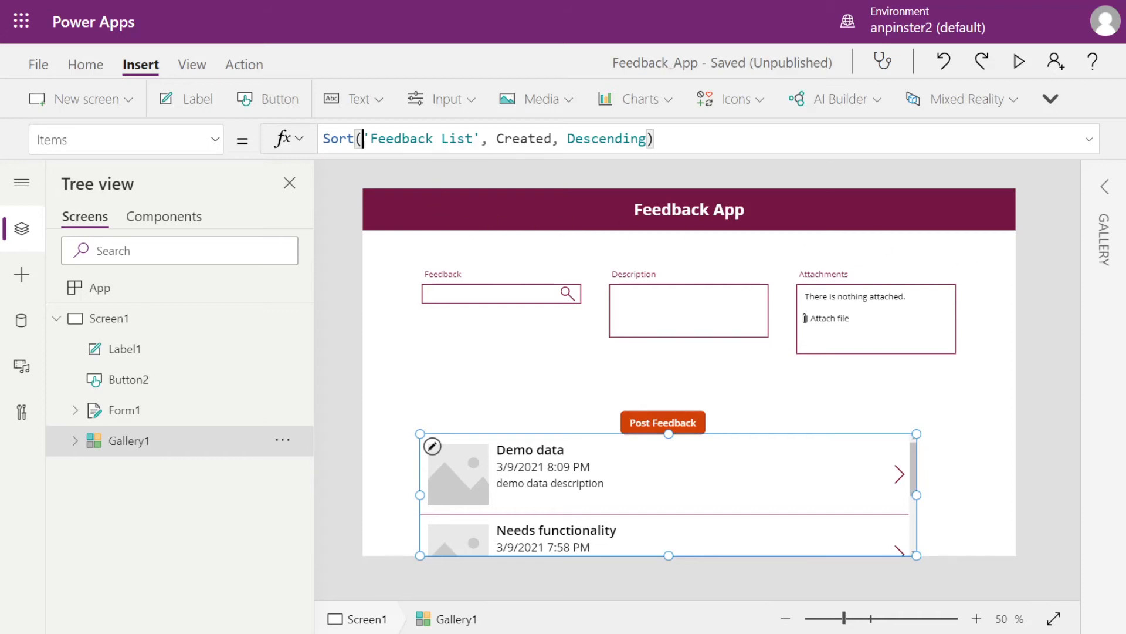
- Start typing a Search( call inside Sort( in Gallery1's Items formula
left_click(366, 138)
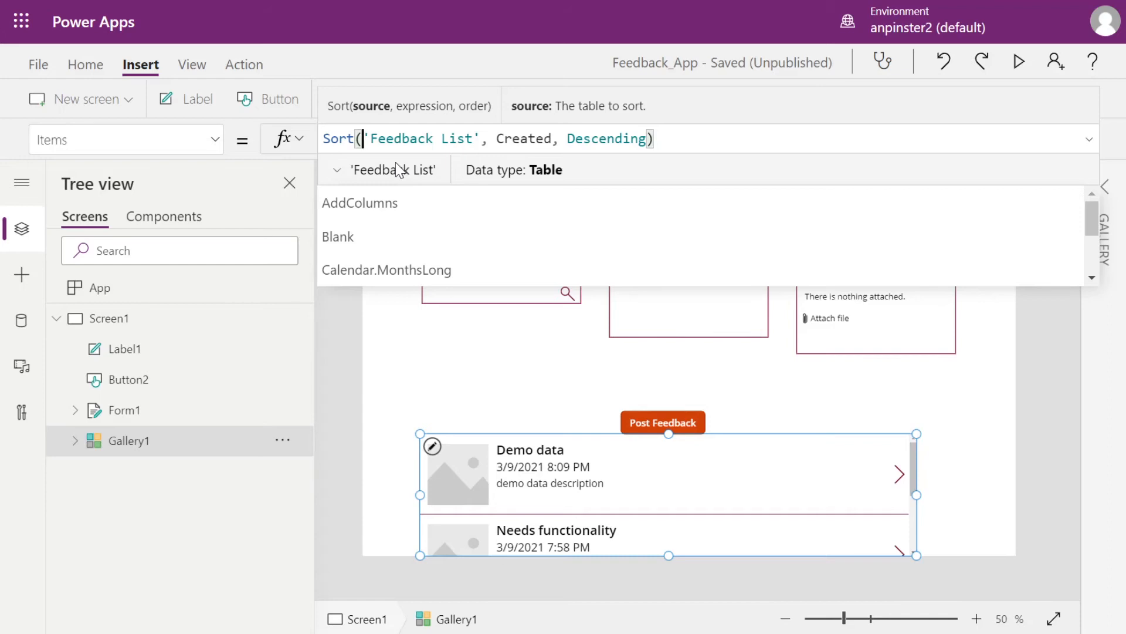
type("Se")
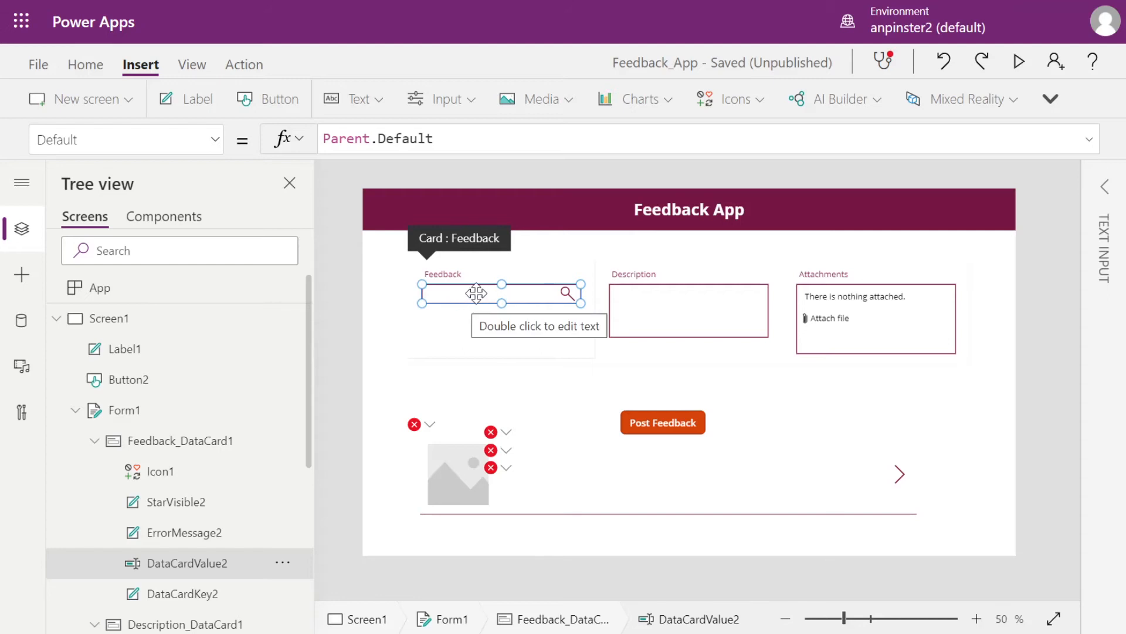
mouse_move(567, 321)
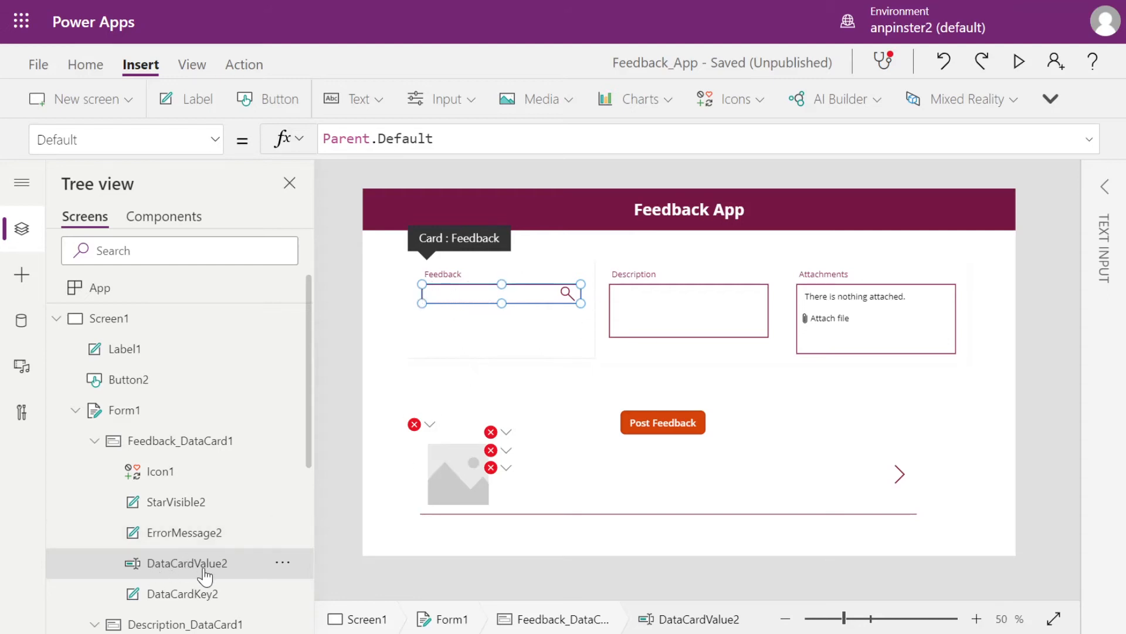
mouse_move(171, 575)
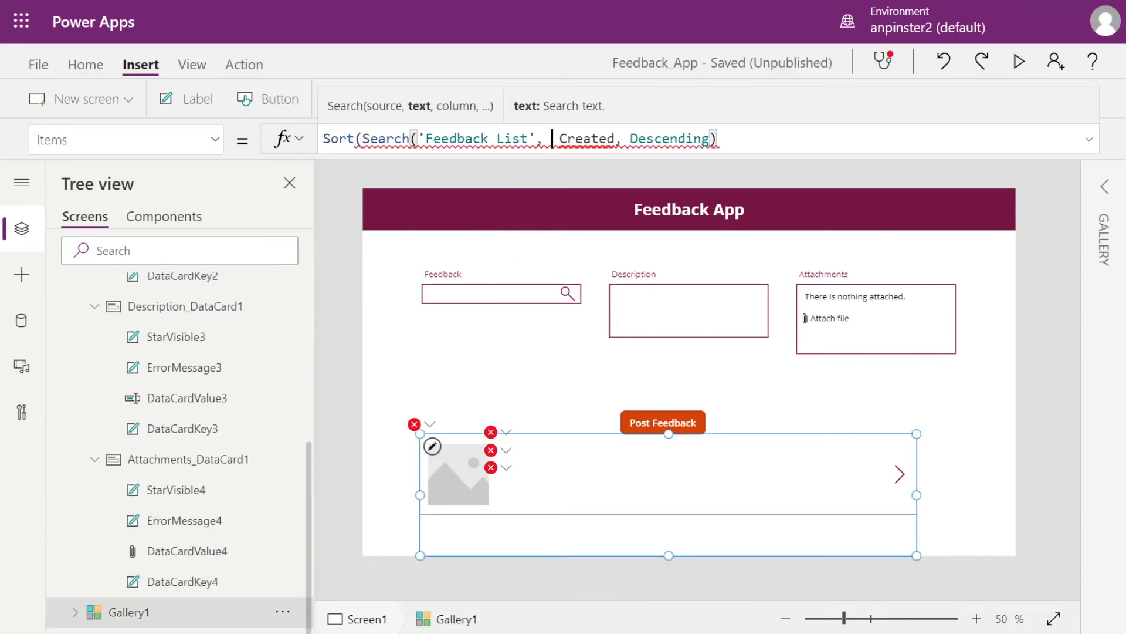
mouse_move(572, 204)
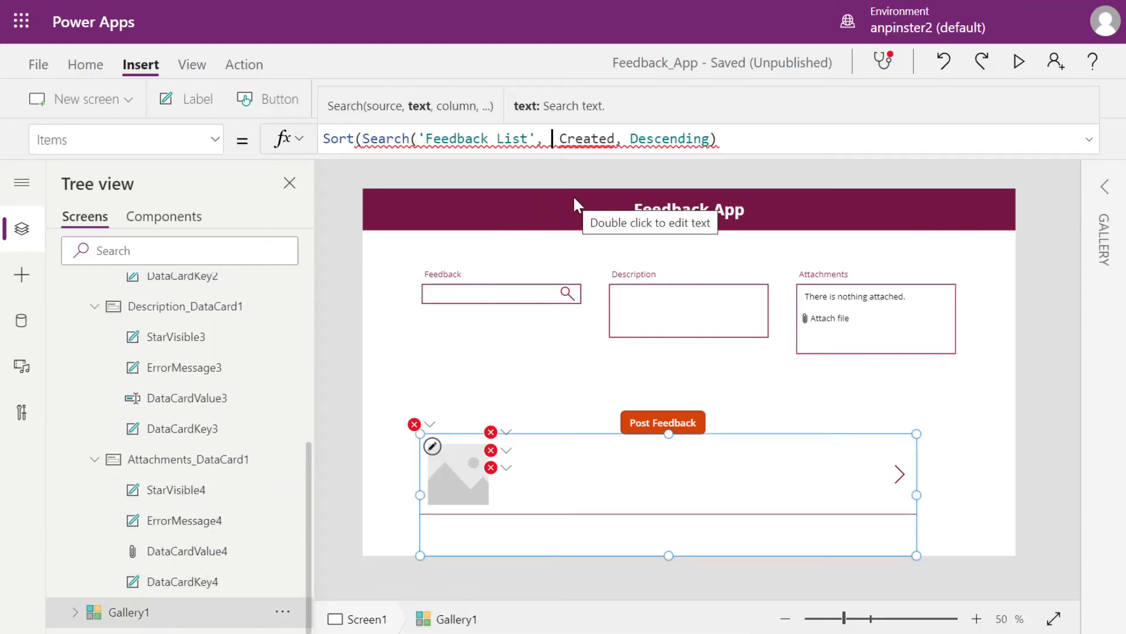
- Complete Items as Sort(Search('Feedback List', DataCardValue2.Text, "Feedback", "Description"), Created, Descending)
type("DataCardValue2")
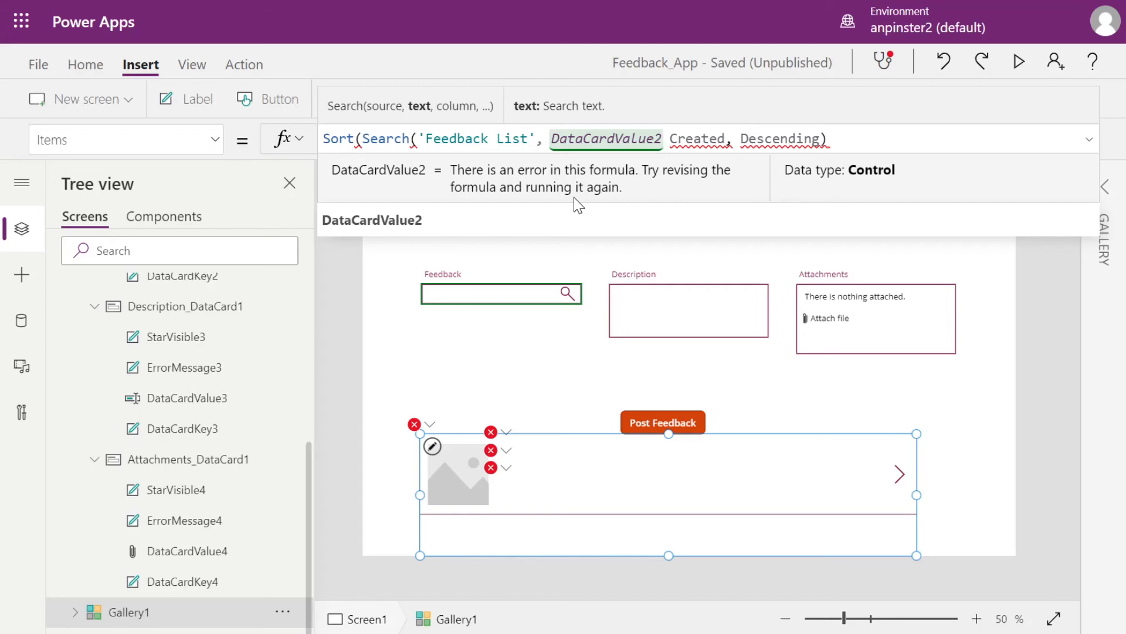
type(".")
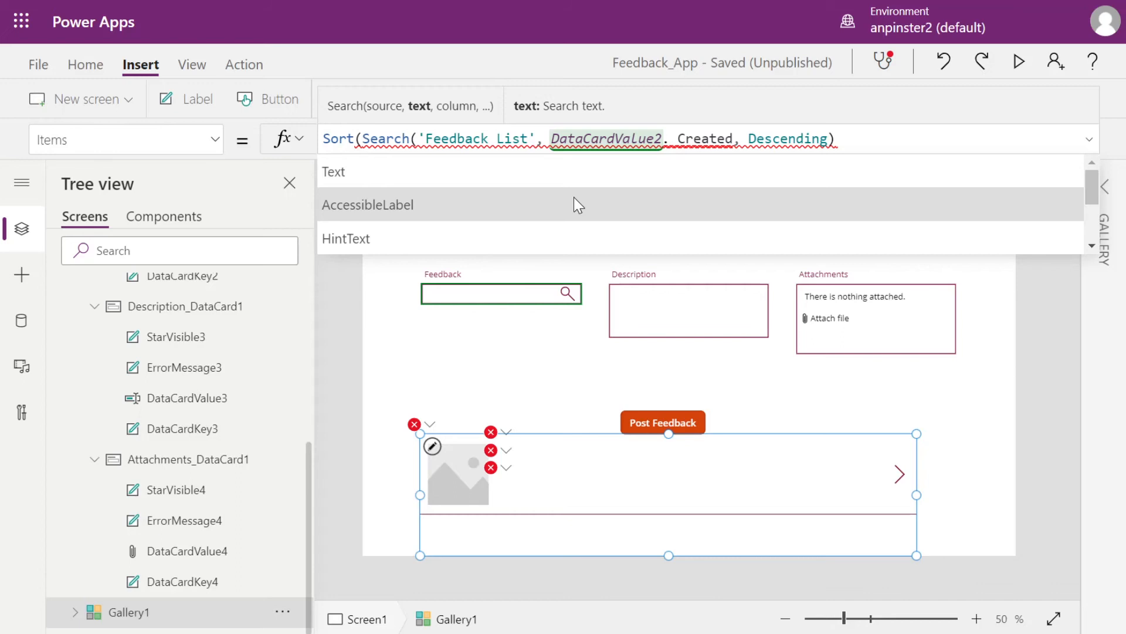
type(".Test")
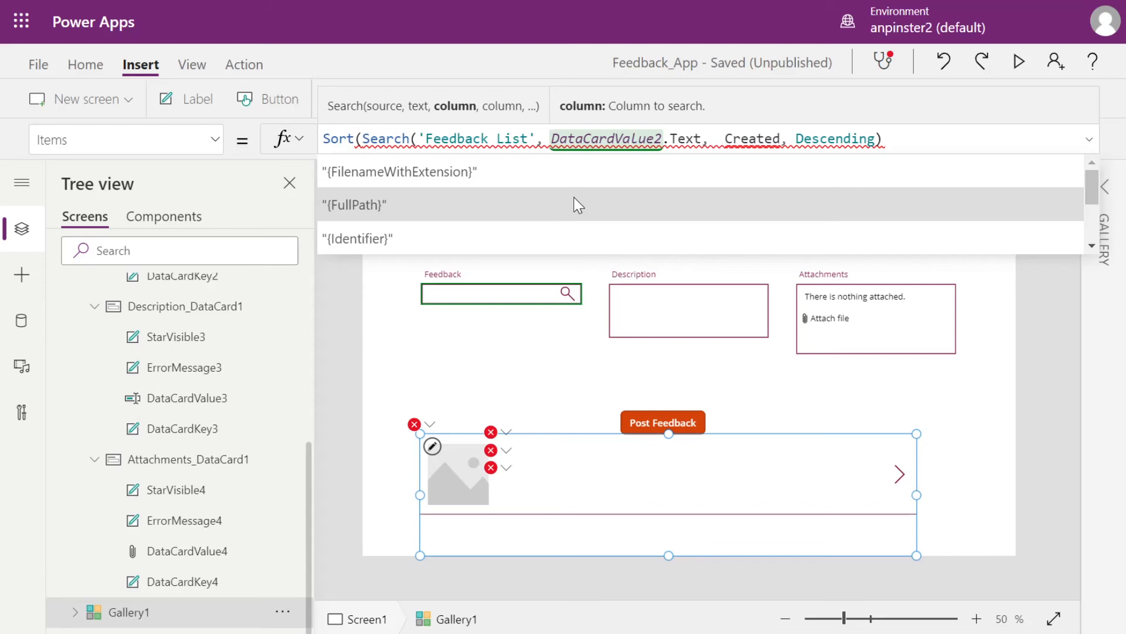
type("\"Feedback\",")
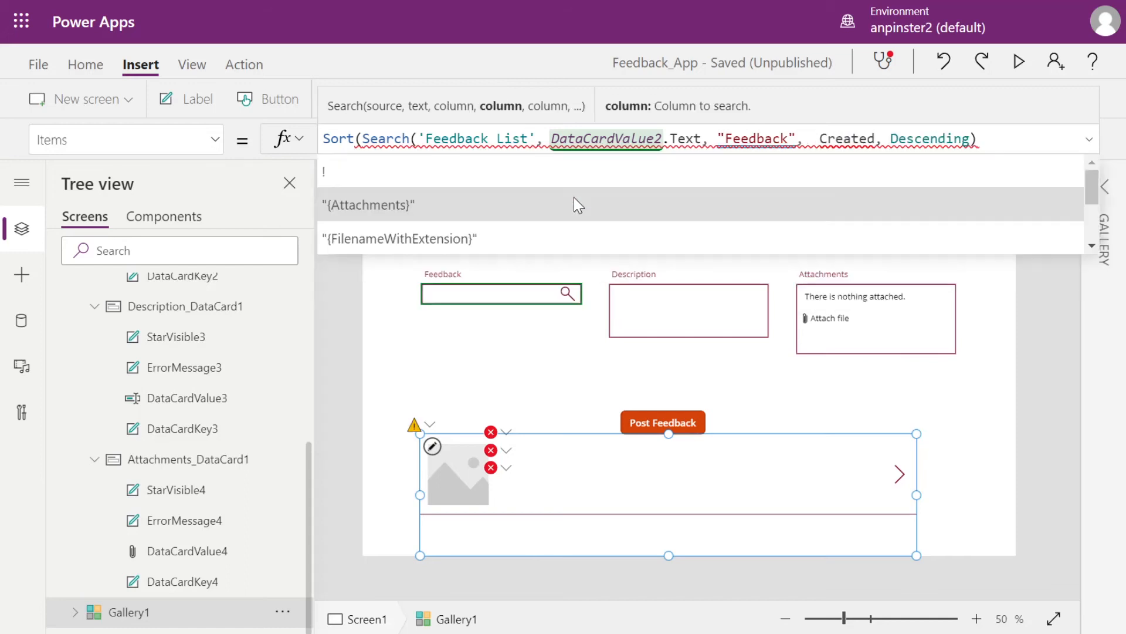
type("\"Desc\"")
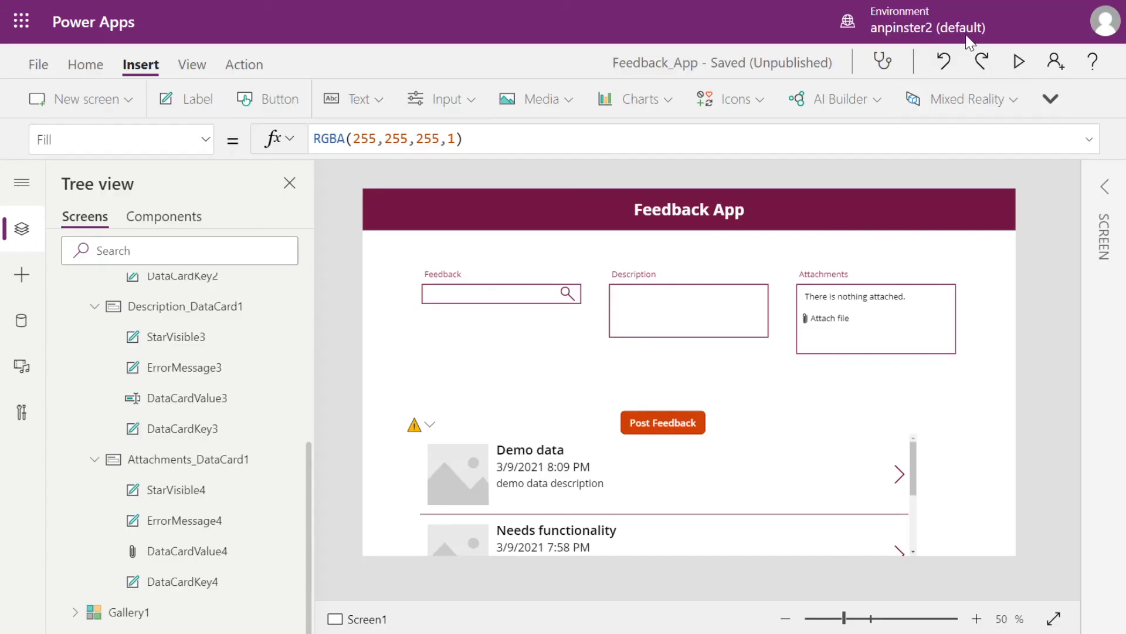
- Preview the app and search 'functionality' in the Feedback box
left_click(1017, 61)
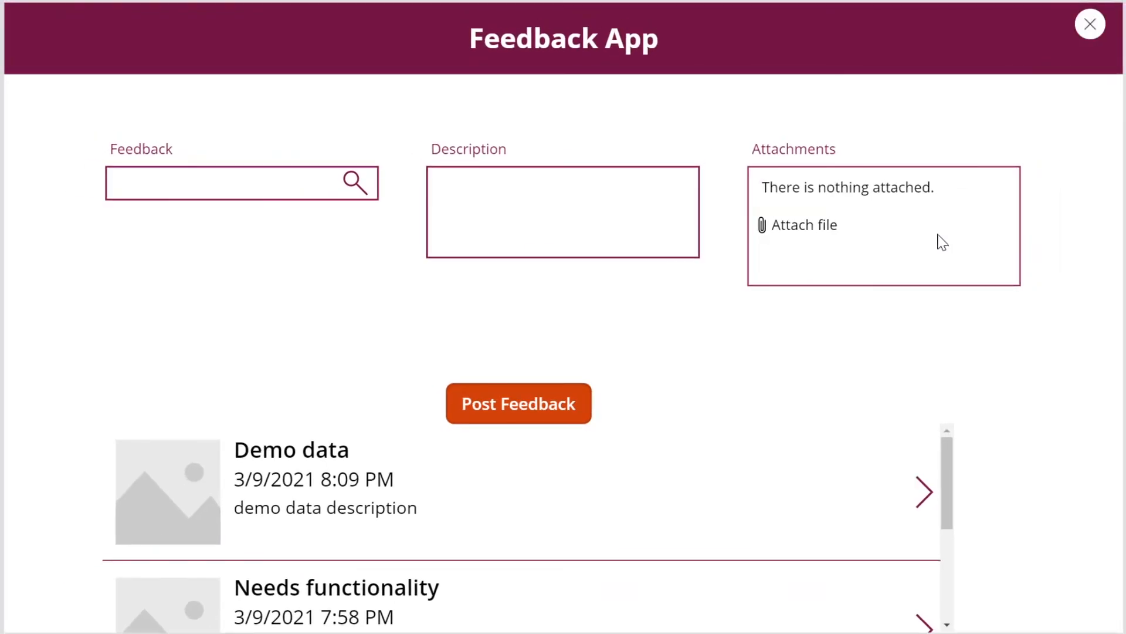
scroll("down", 3)
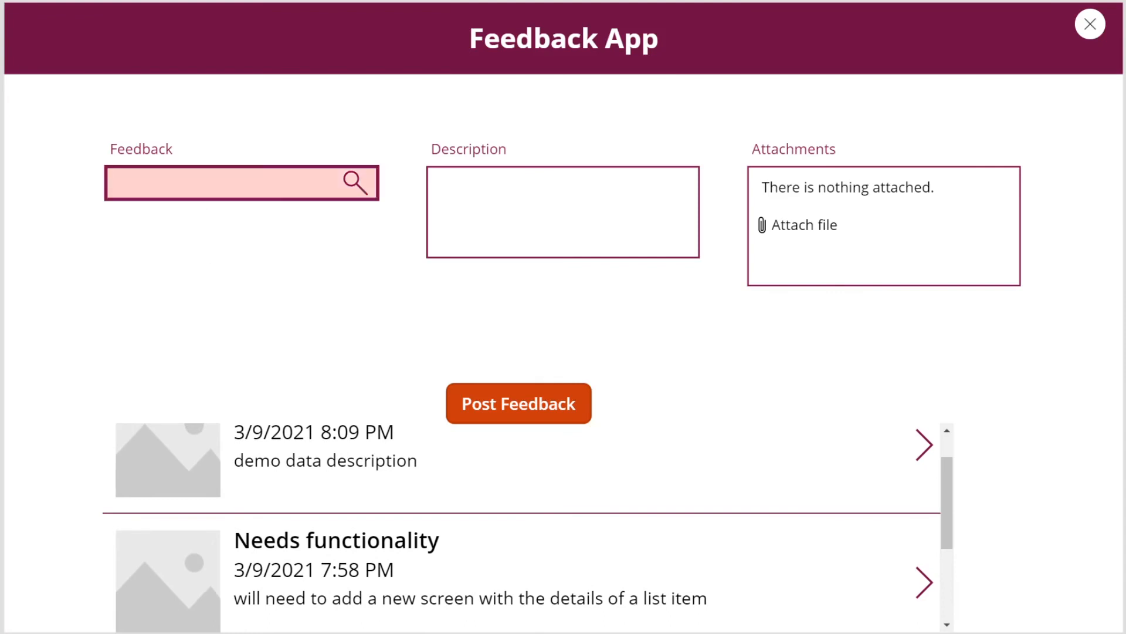
type("functionality")
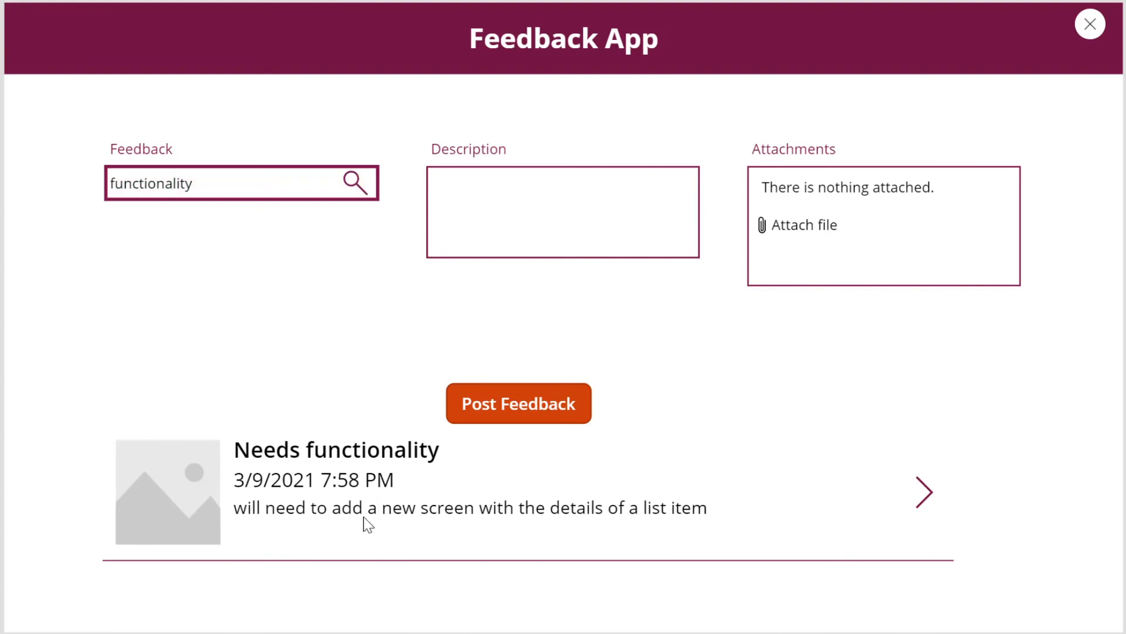
mouse_move(343, 543)
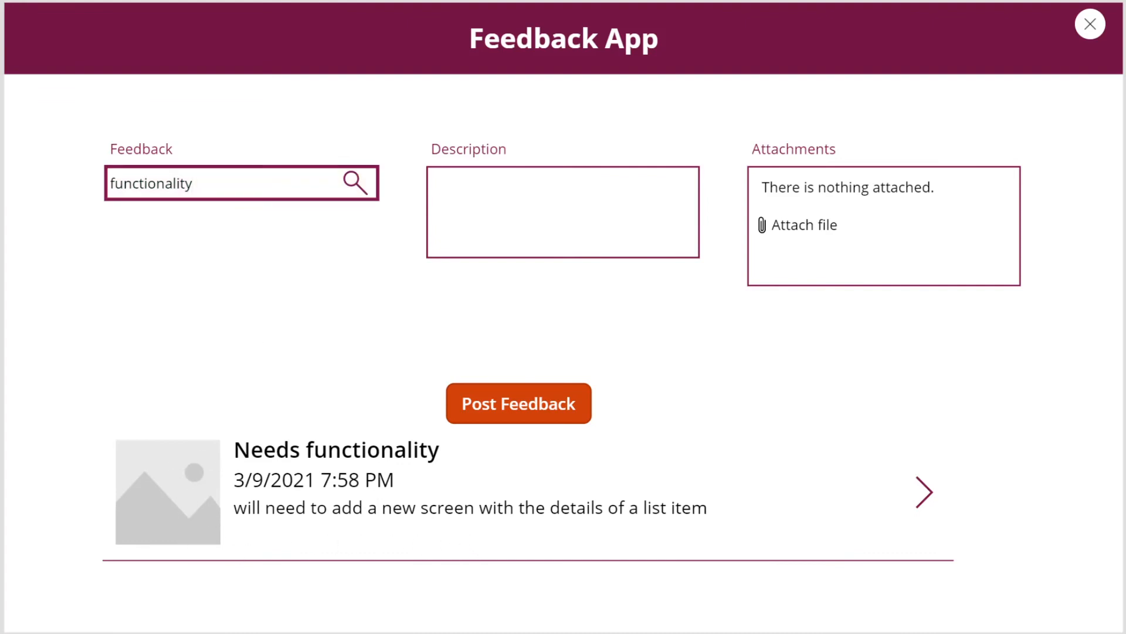
- Replace the search term with 'data', then 'details', watching the gallery filter
left_click(230, 183)
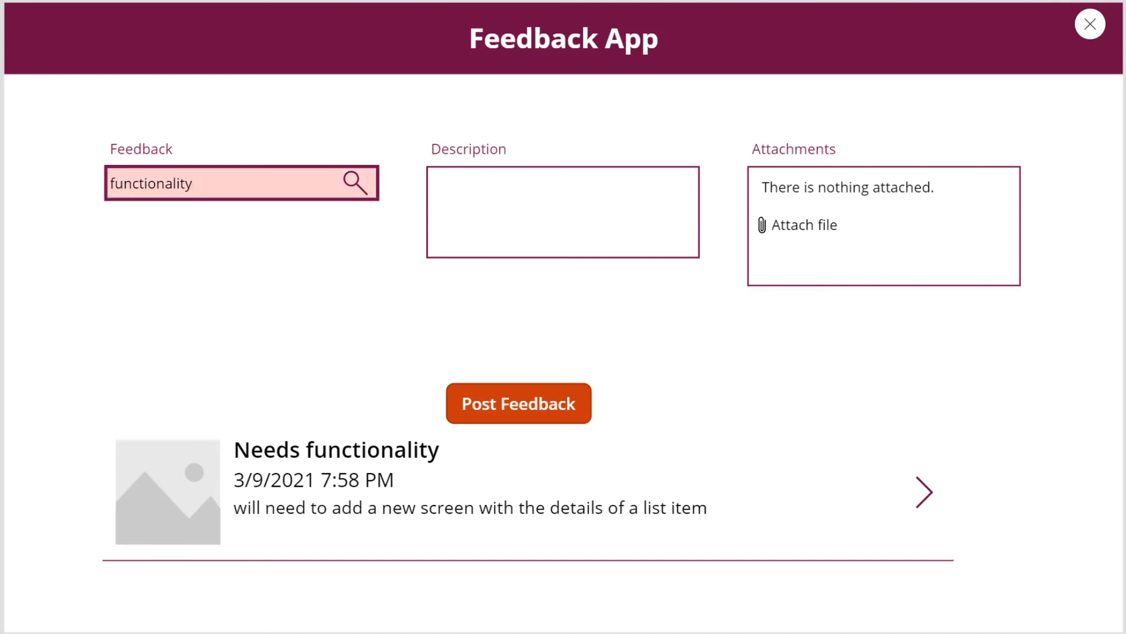
double_click(149, 183)
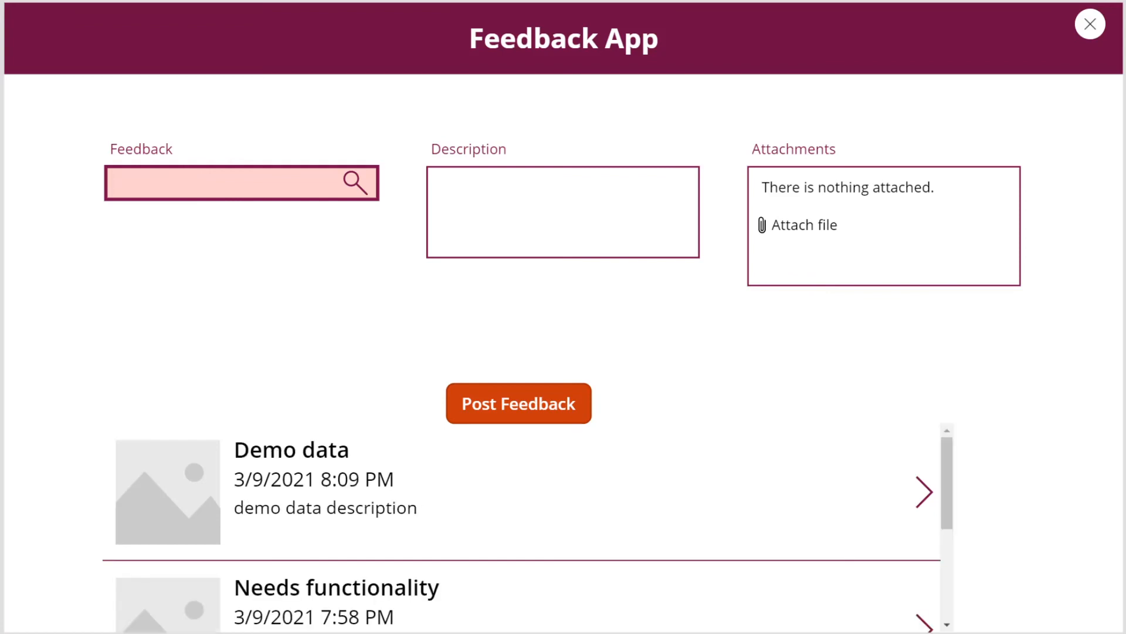
scroll("down", 3)
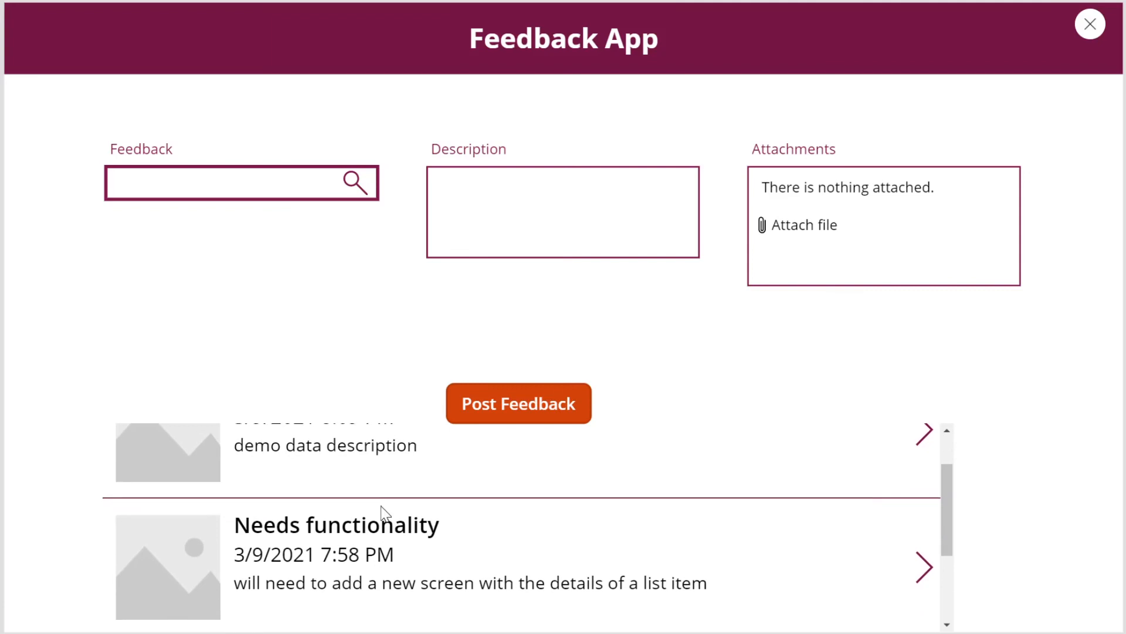
scroll("down", 3)
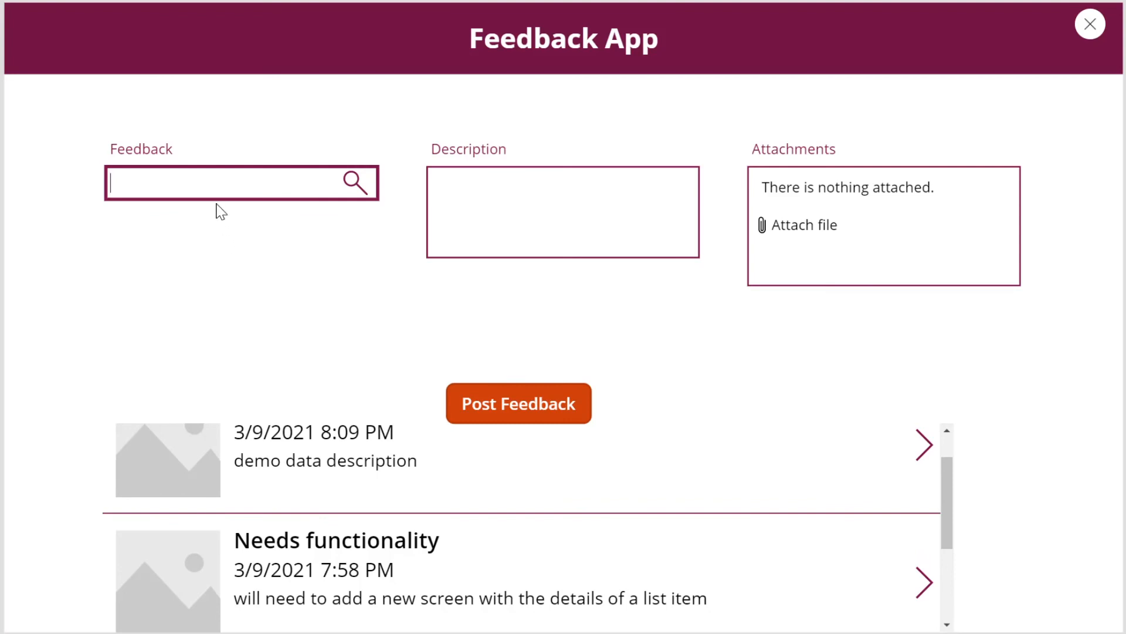
type("data")
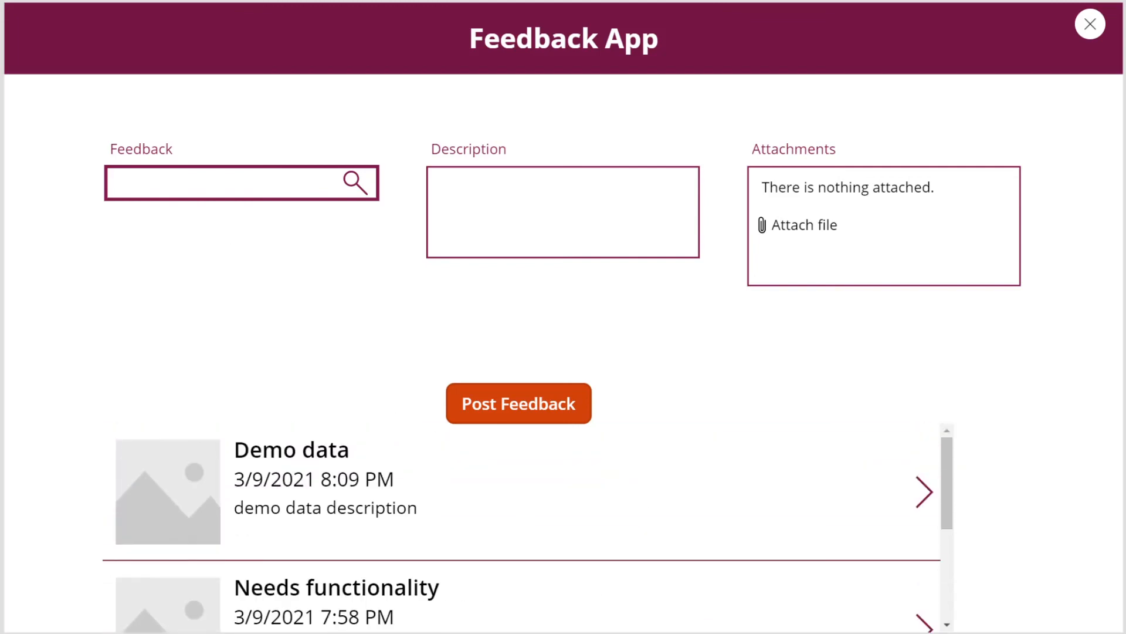
type("details")
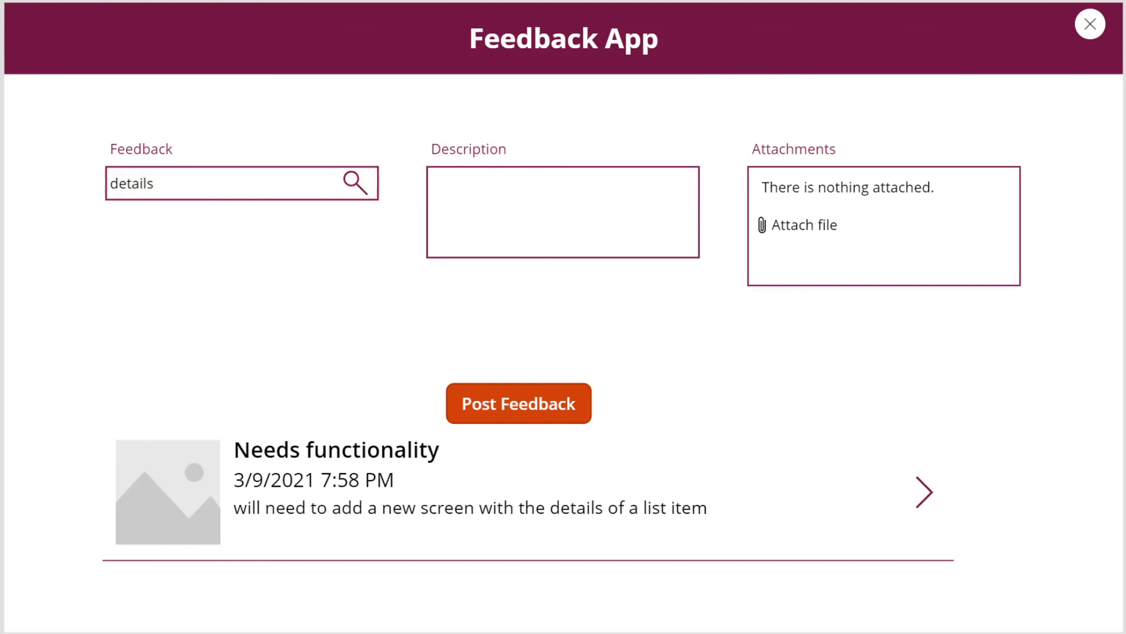
mouse_move(418, 402)
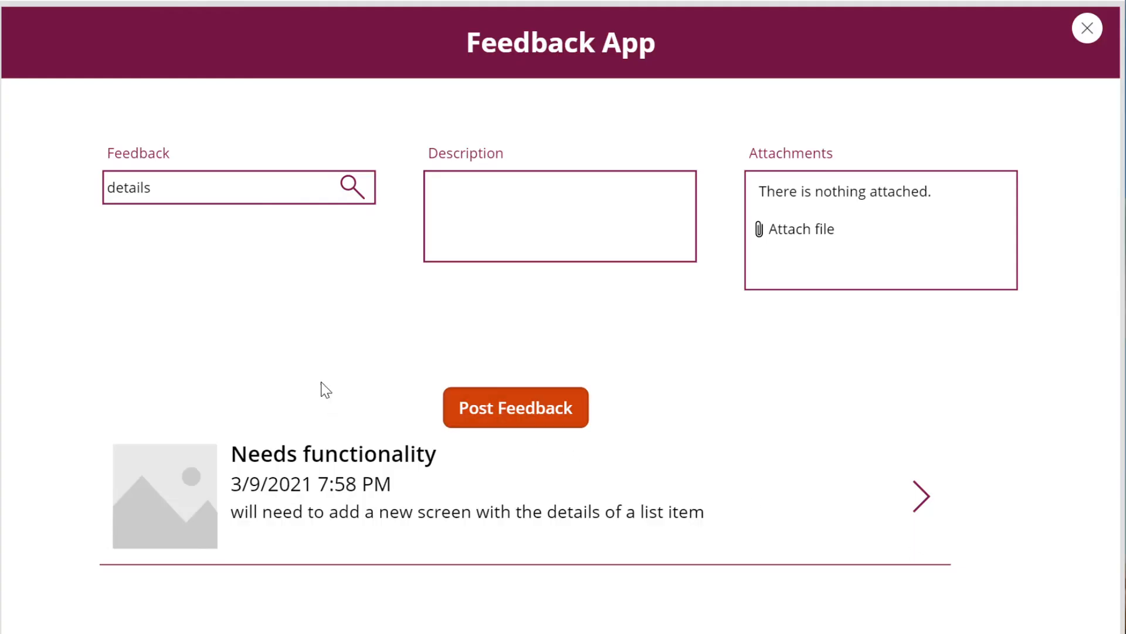
- Post a 'different feedback' entry with description 'something'
left_click(215, 187)
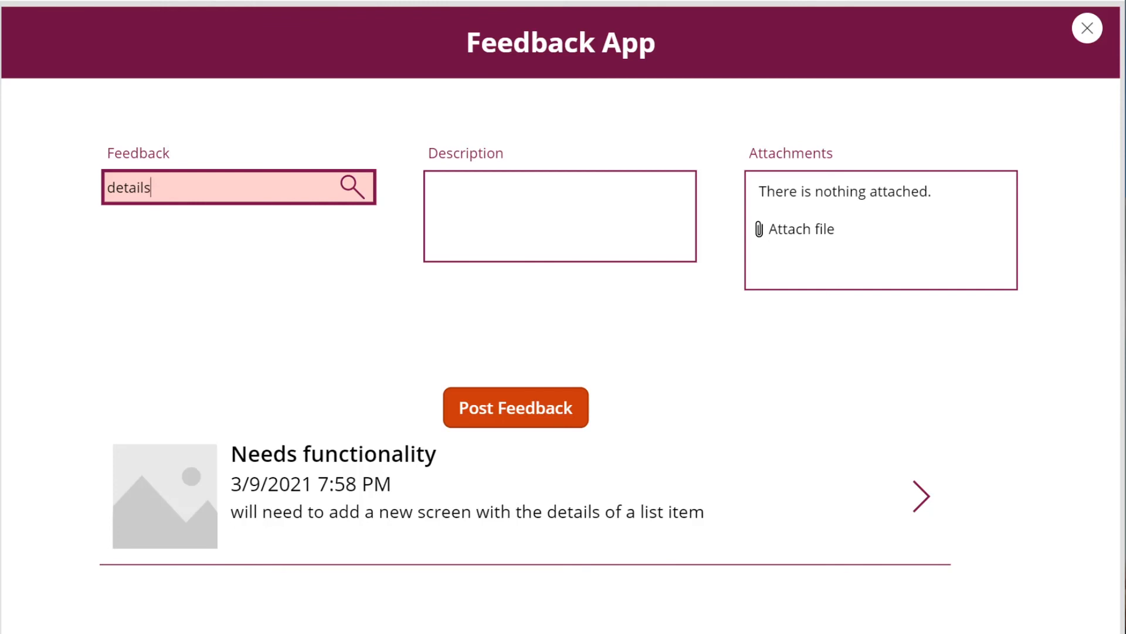
double_click(128, 186)
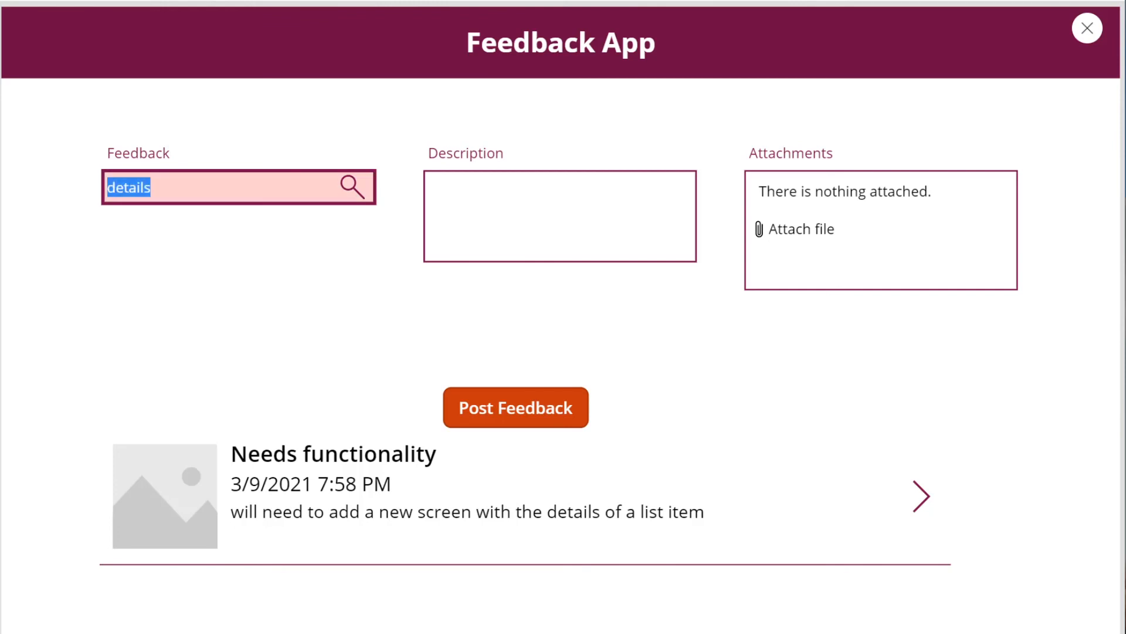
type("differetn")
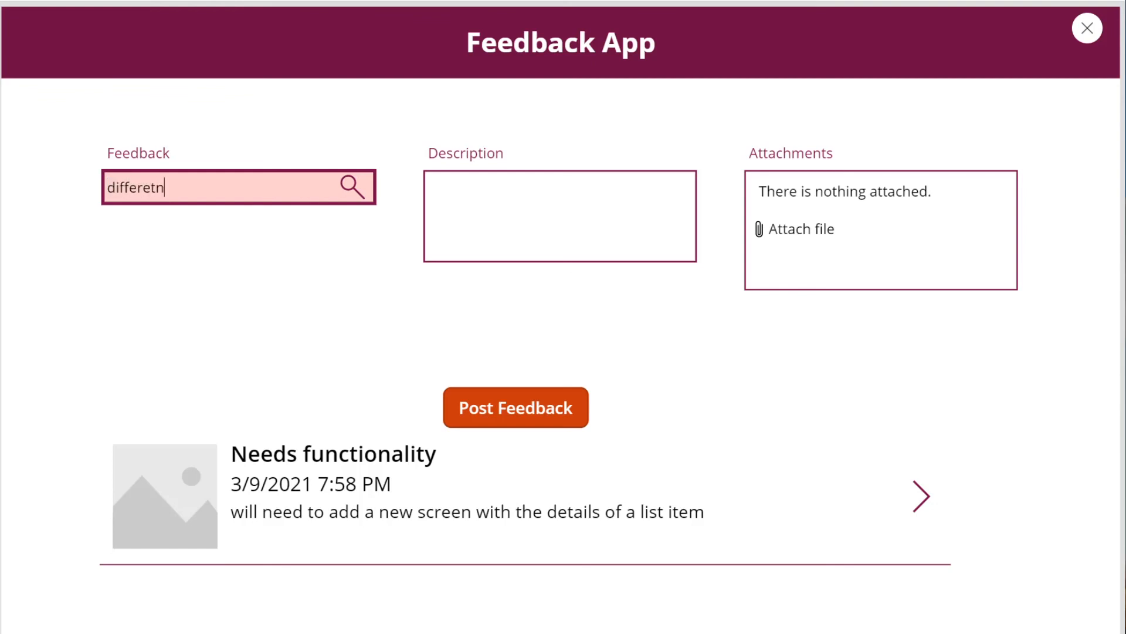
type("different fee")
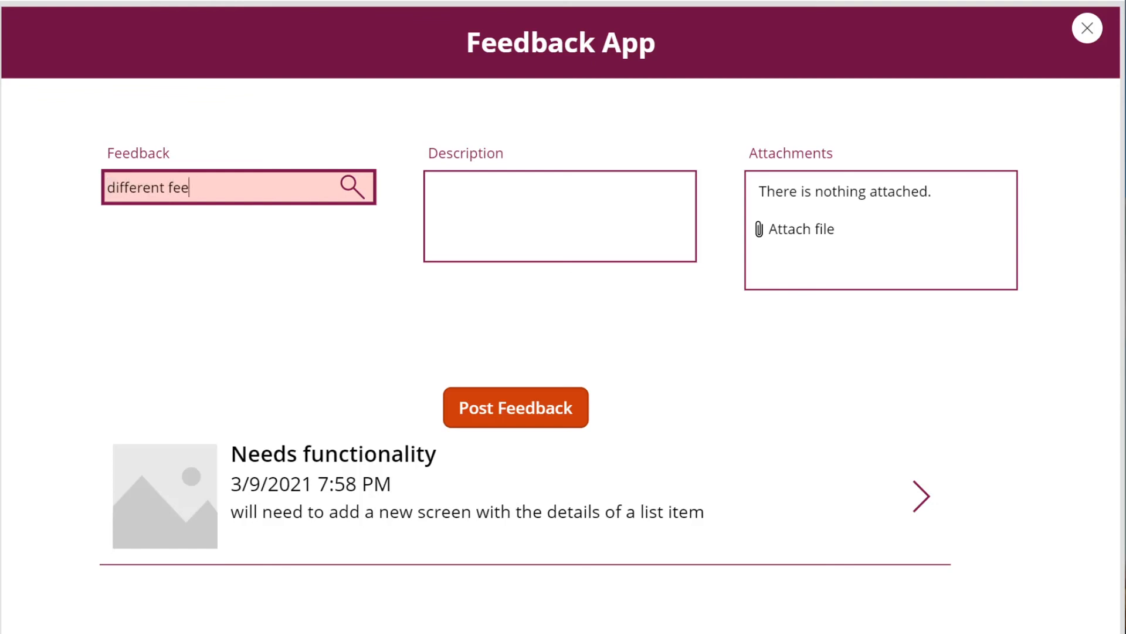
left_click(560, 215)
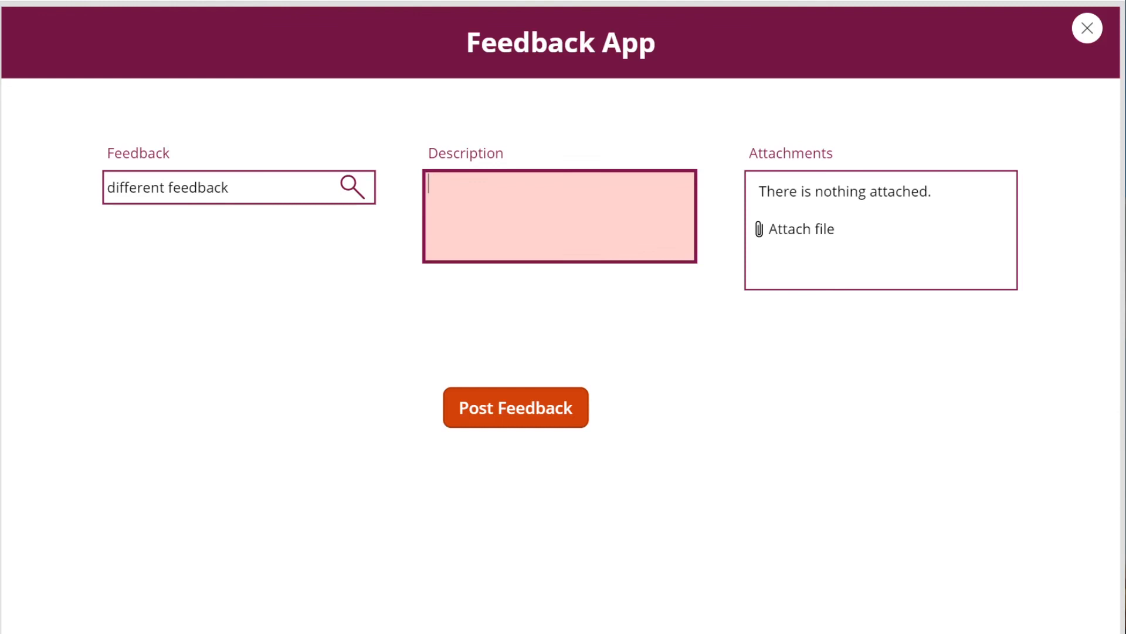
type("something")
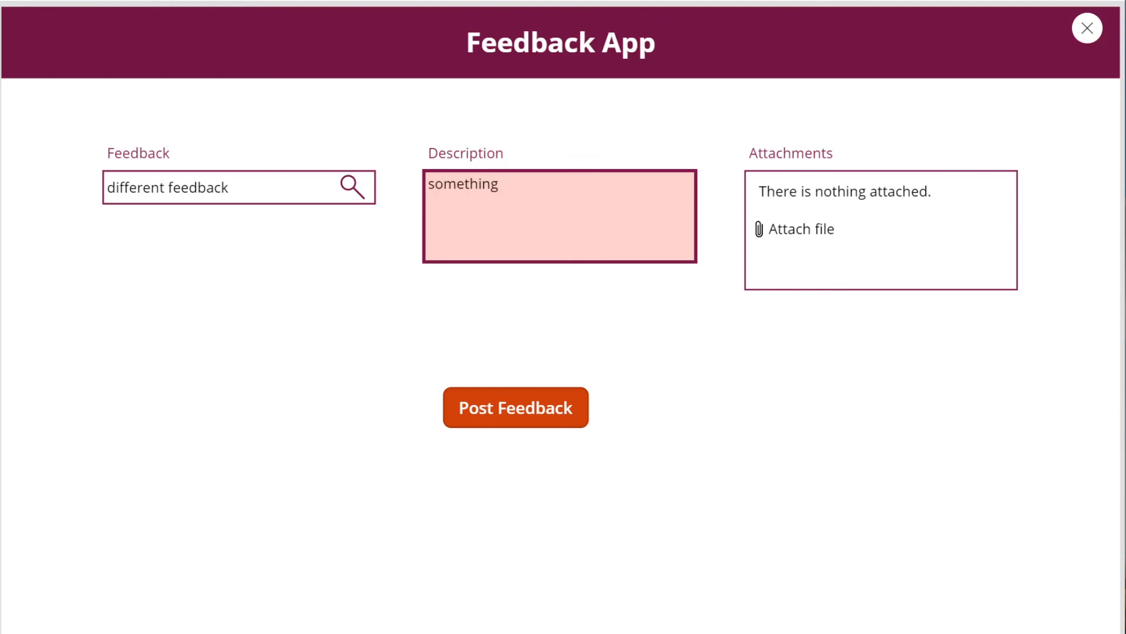
left_click(515, 407)
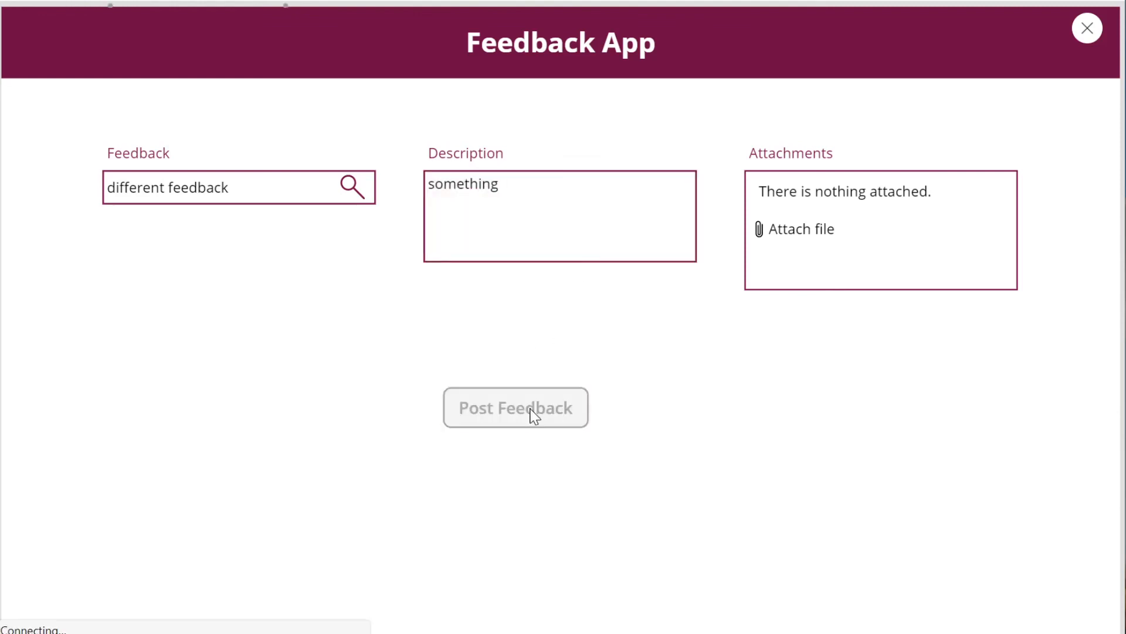
left_click(516, 407)
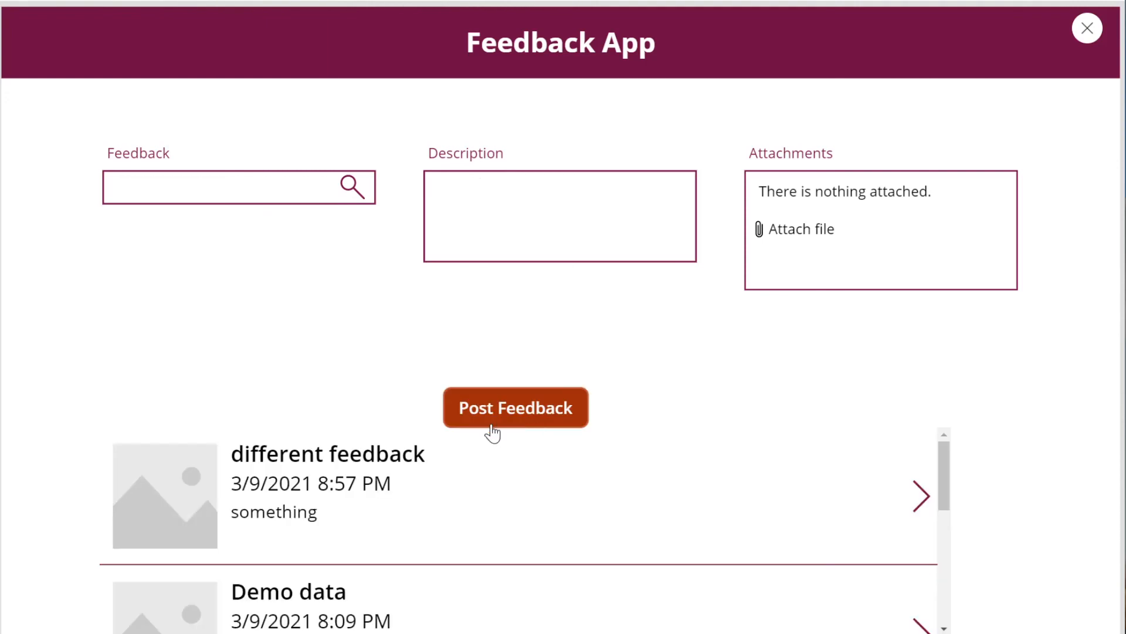
mouse_move(419, 539)
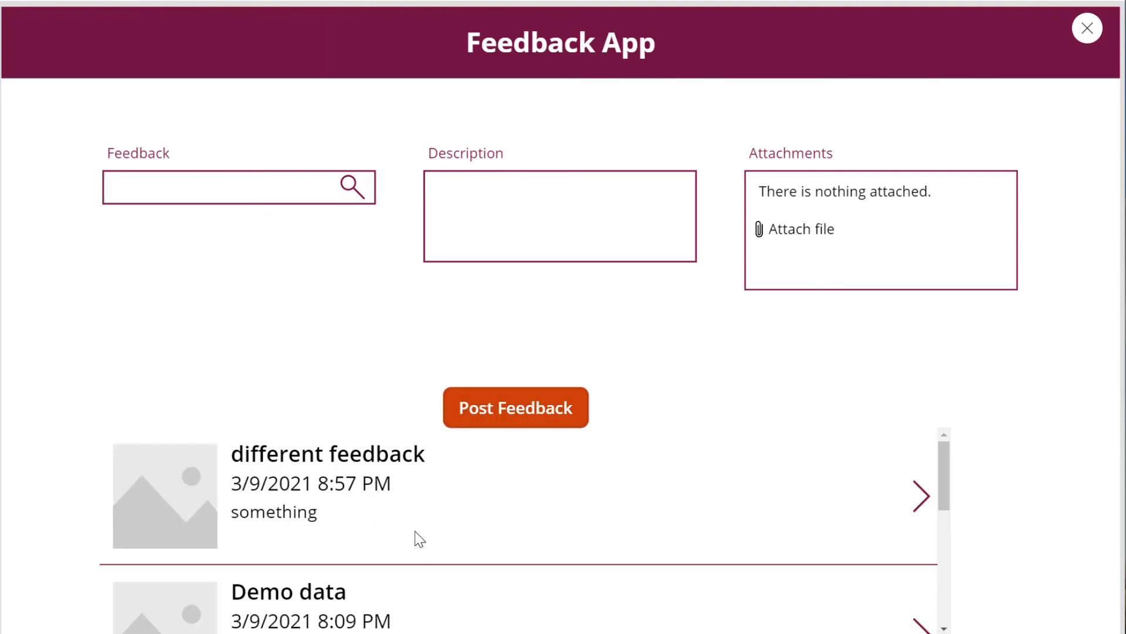
- Post a second 'data test' feedback entry
left_click(230, 186)
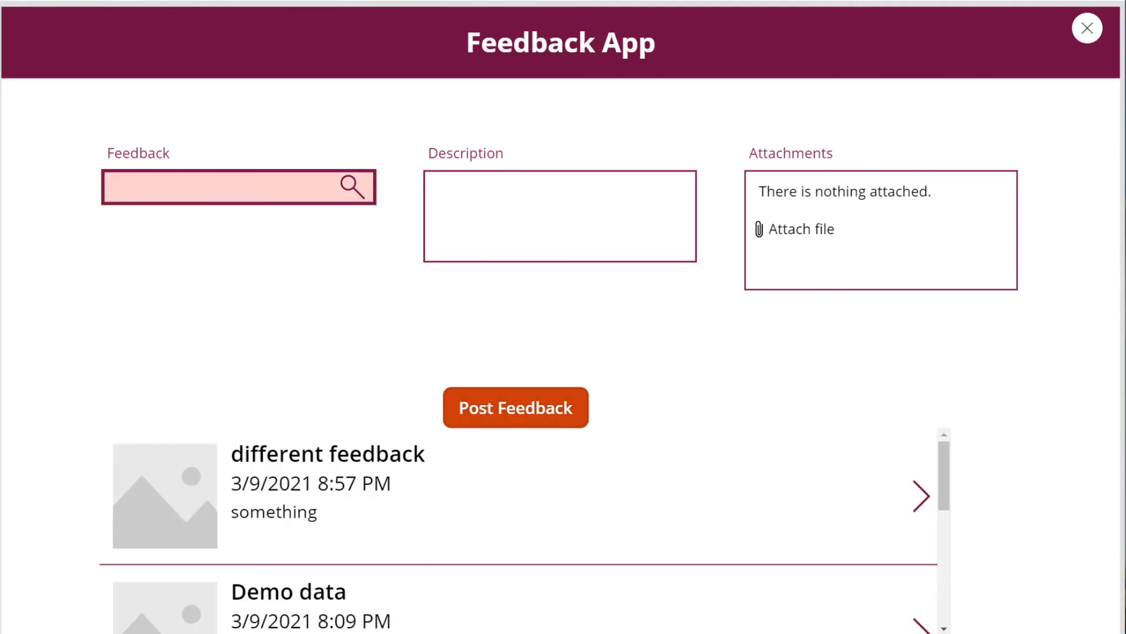
type("data test")
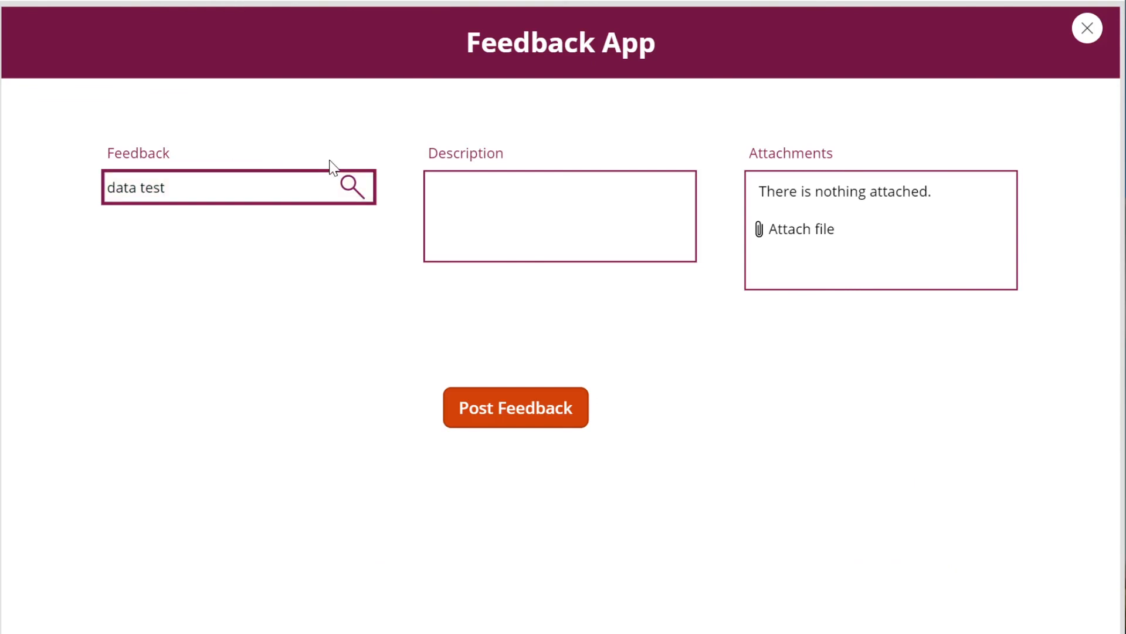
type("asdfsaf")
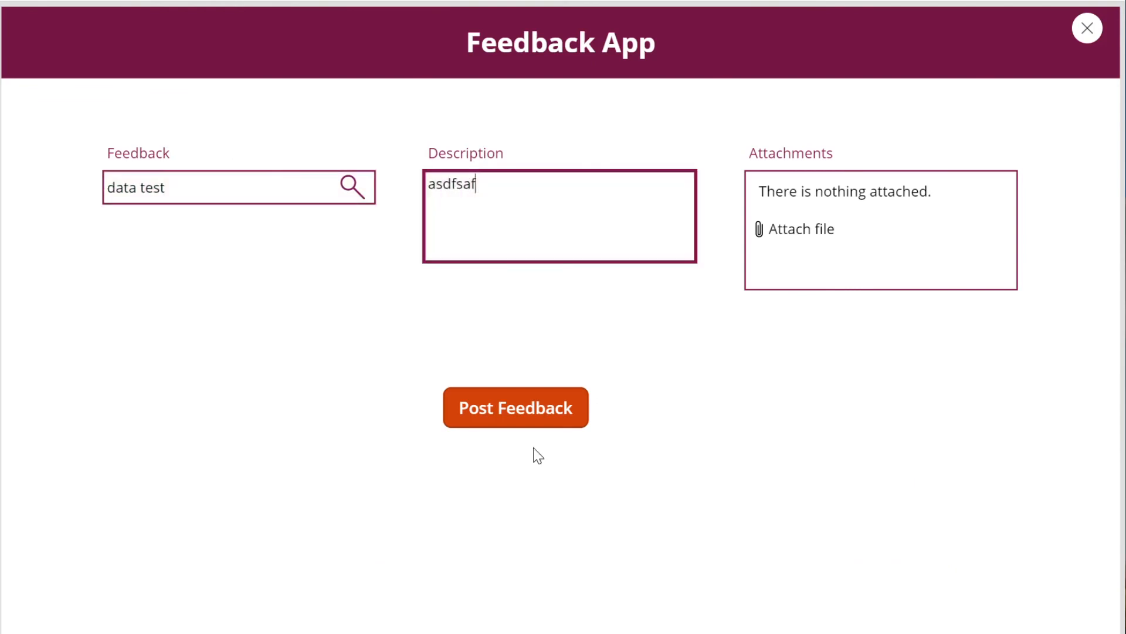
left_click(516, 408)
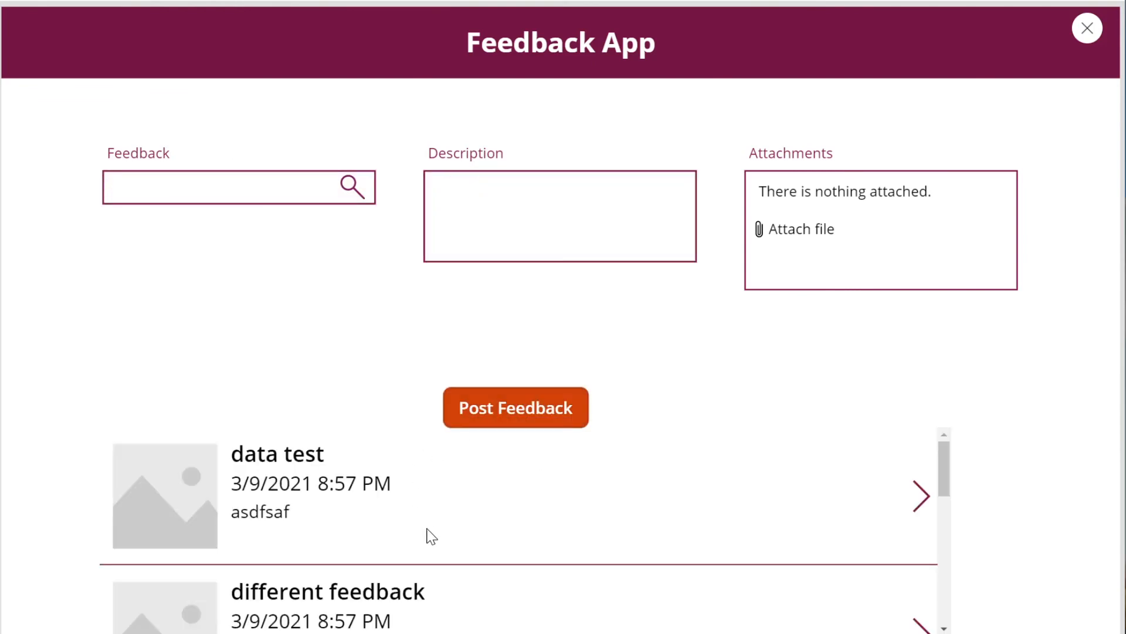